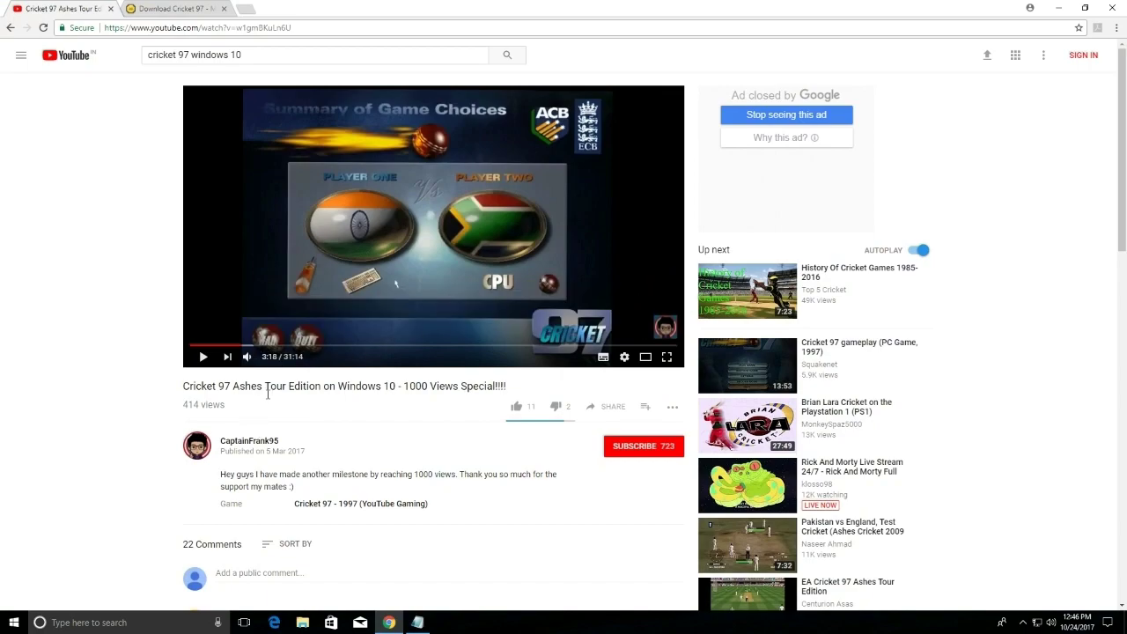
Step: Close the System window after reviewing the Windows 10 Pro details
{"action": "scroll", "scroll_direction": "down", "scroll_amount": 3}
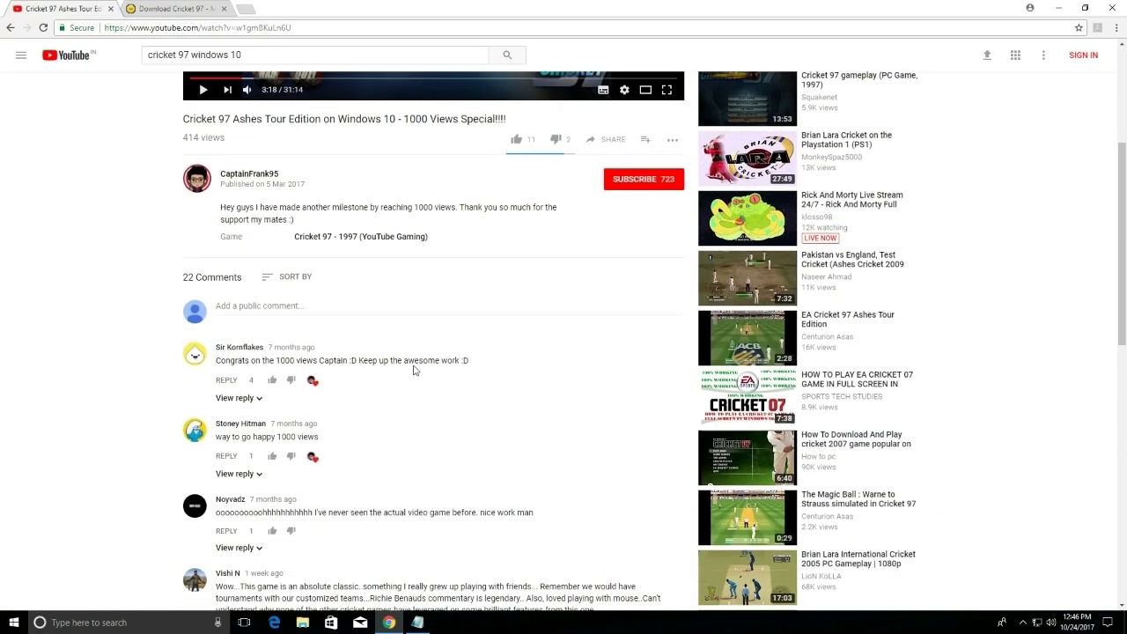
{"action": "scroll", "scroll_direction": "down", "scroll_amount": 3}
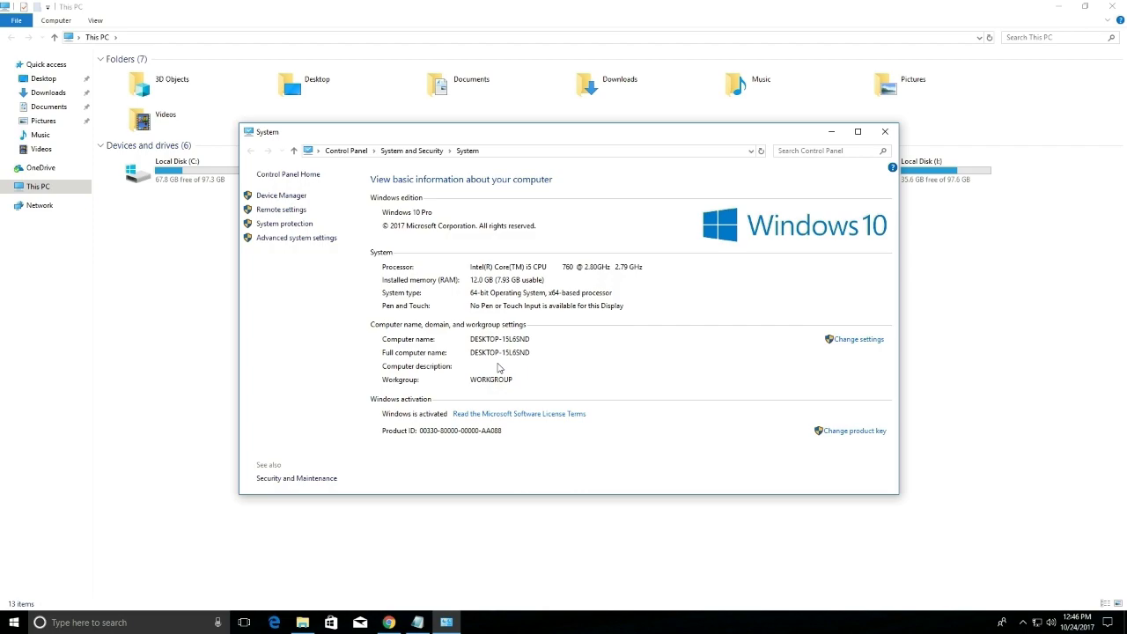
{"action": "mouse_move", "coordinate": [698, 321]}
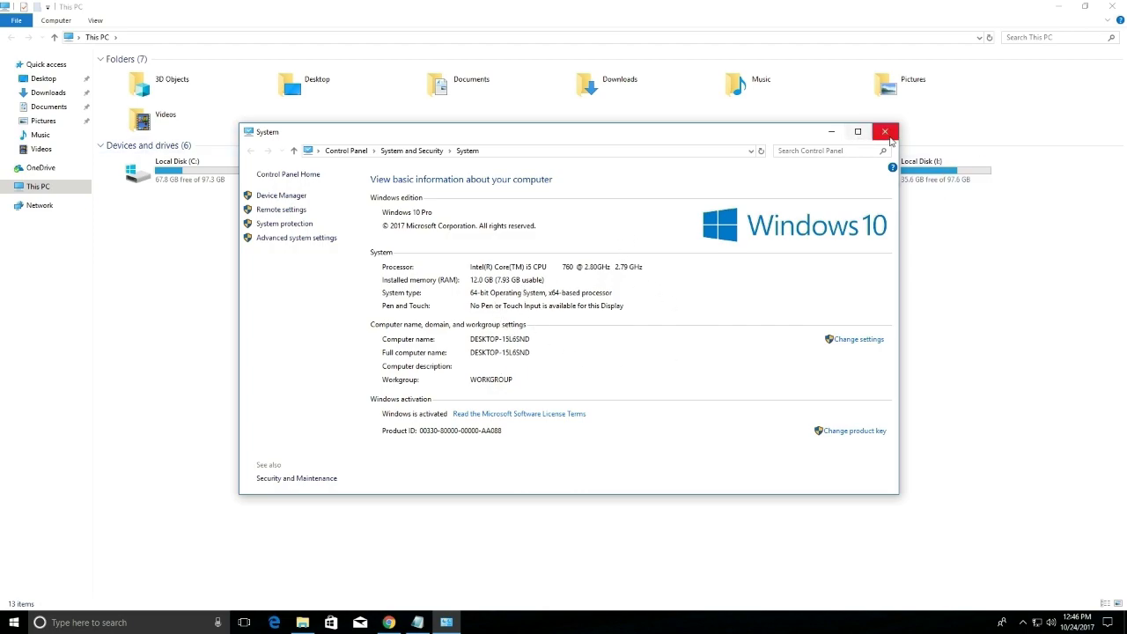
{"action": "left_click", "coordinate": [884, 131]}
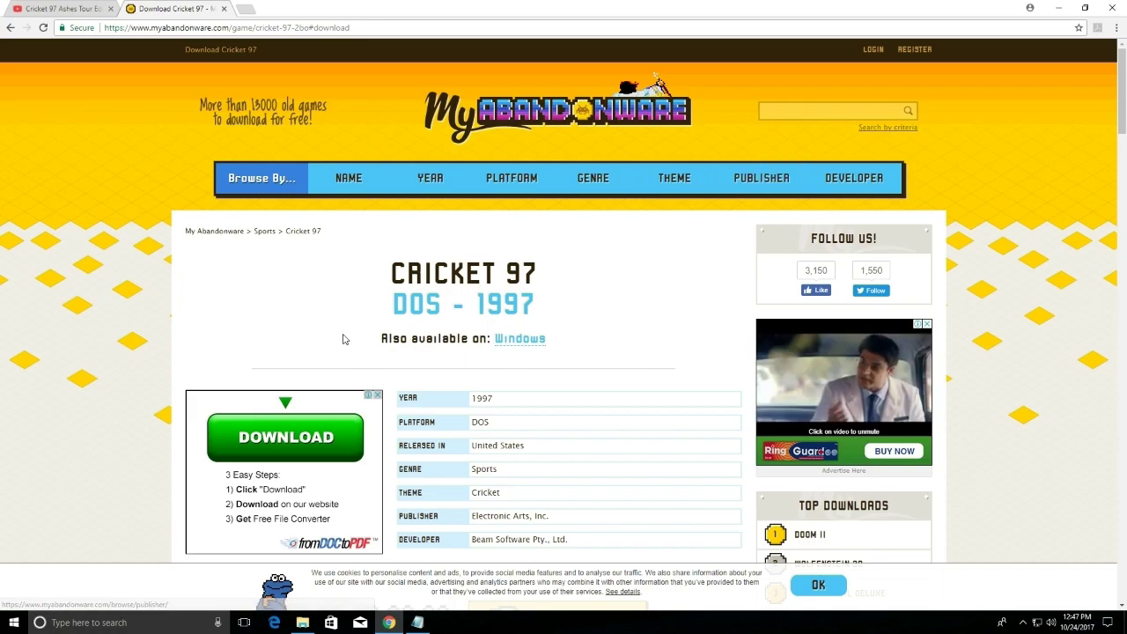
Step: View the Windows screenshots of Cricket 97 under Captures and Snapshots
{"action": "scroll", "scroll_direction": "down", "scroll_amount": 3}
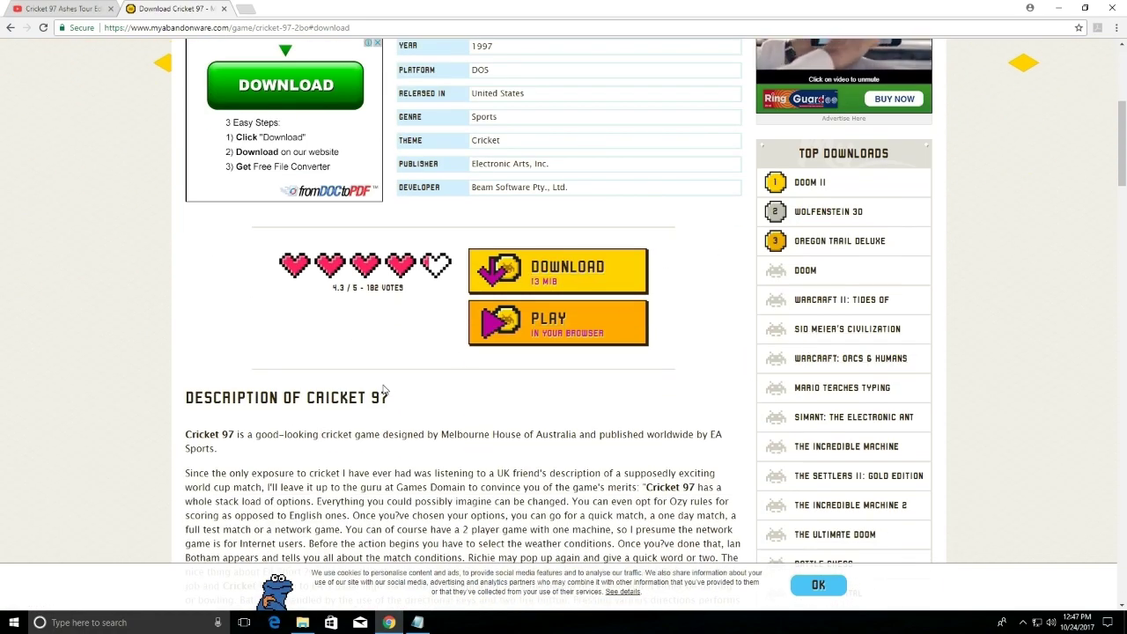
{"action": "scroll", "scroll_direction": "down", "scroll_amount": 3}
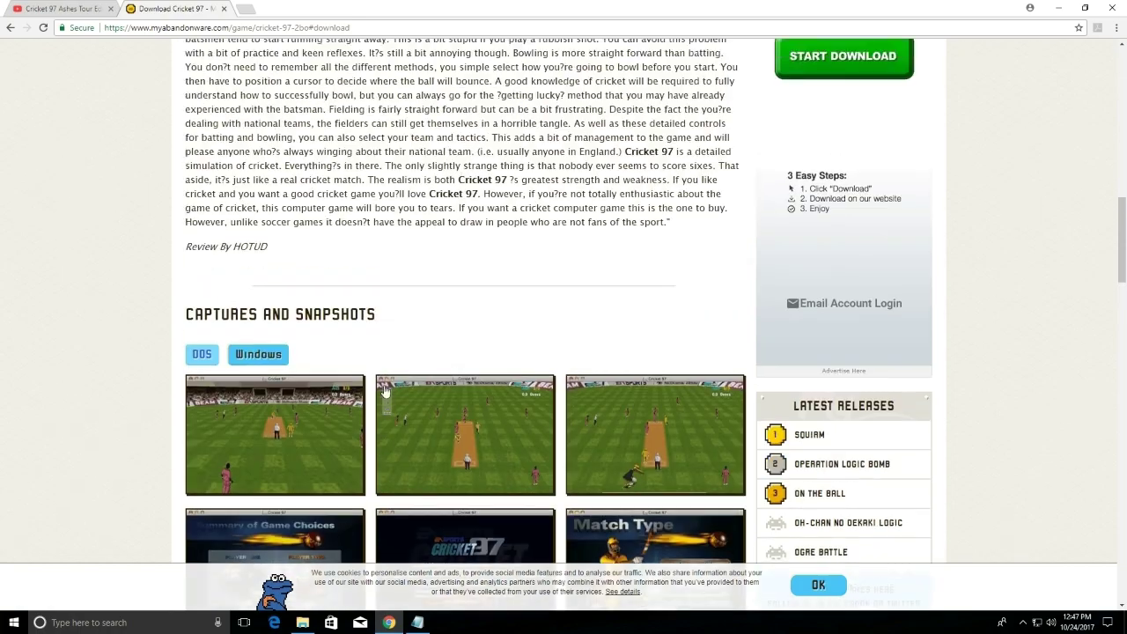
{"action": "left_click", "coordinate": [257, 355]}
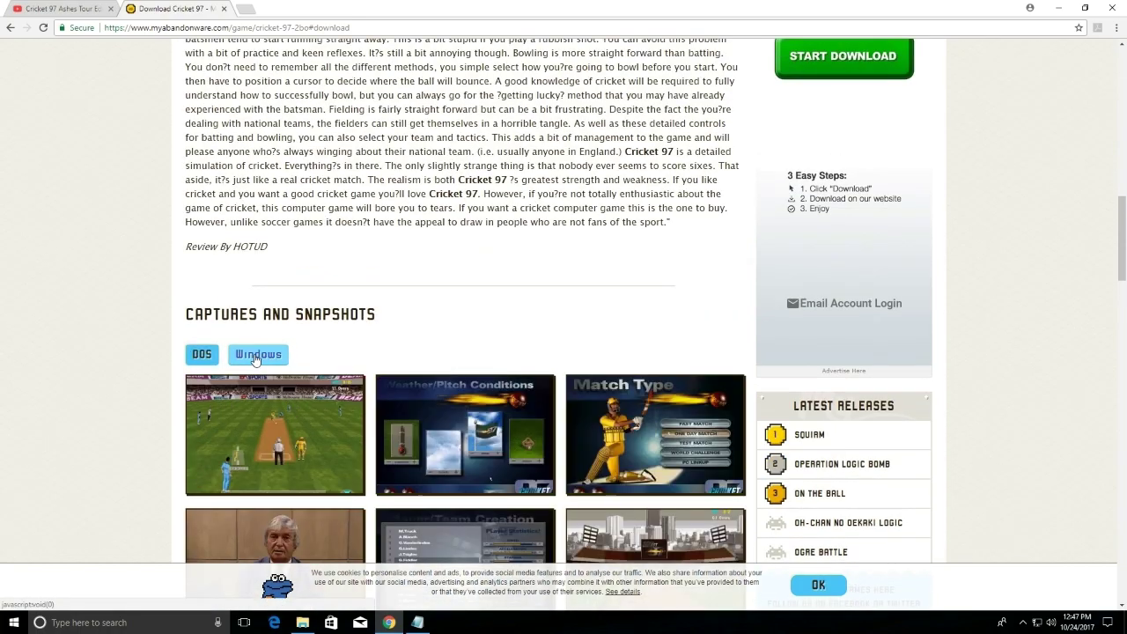
{"action": "scroll", "scroll_direction": "down", "scroll_amount": 3}
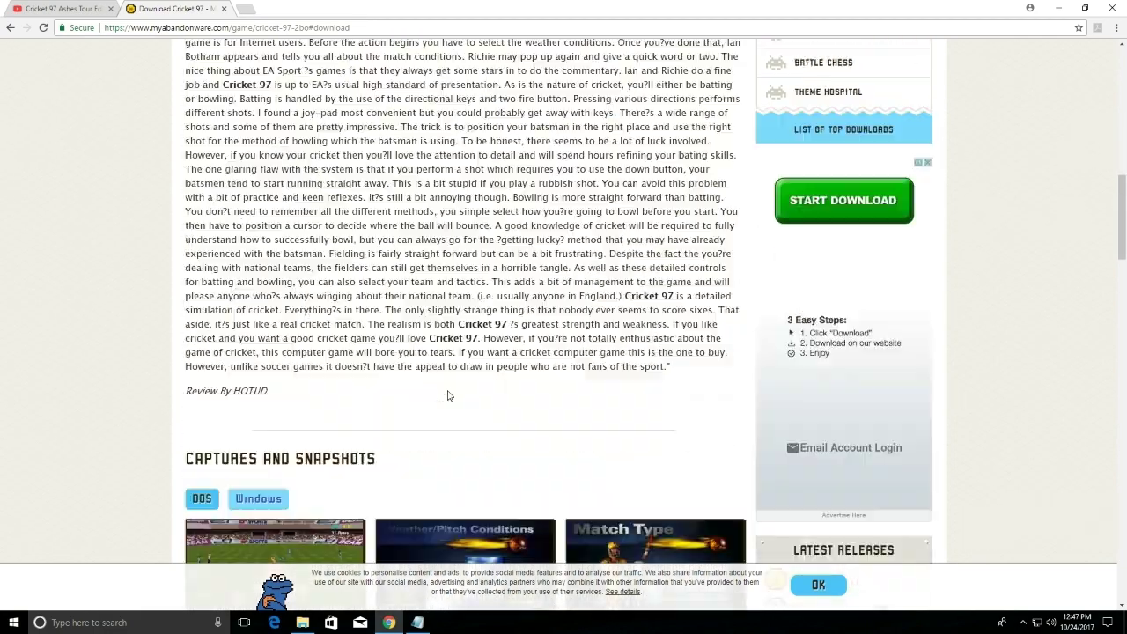
{"action": "scroll", "scroll_direction": "down", "scroll_amount": 3}
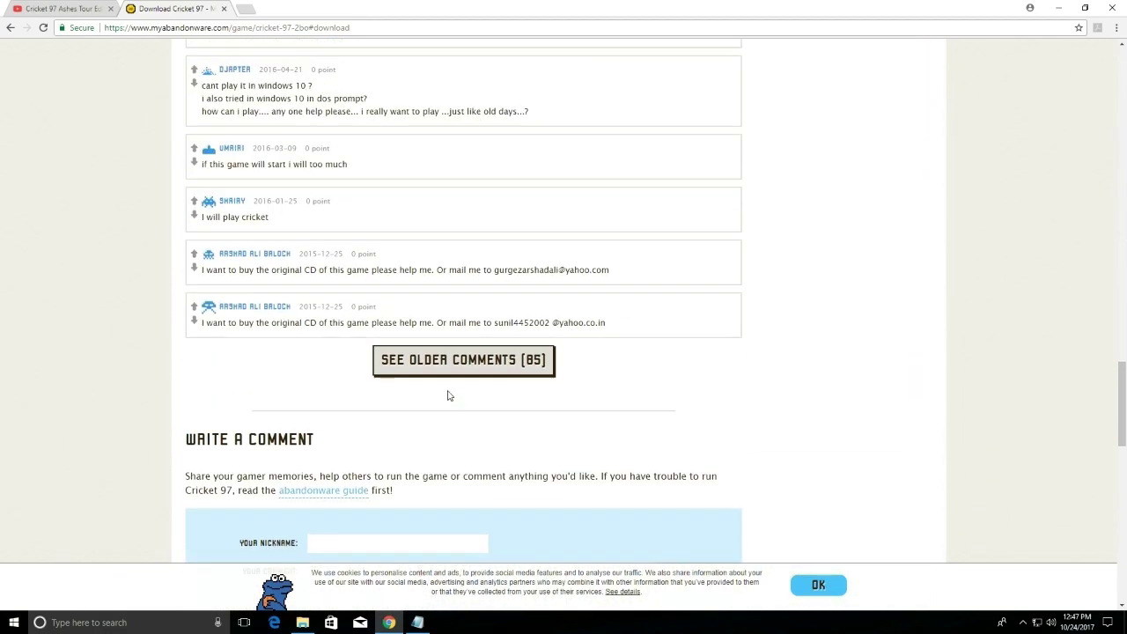
Step: Start downloading the Windows version of Cricket 97 from the download section
{"action": "scroll", "scroll_direction": "up", "scroll_amount": 3}
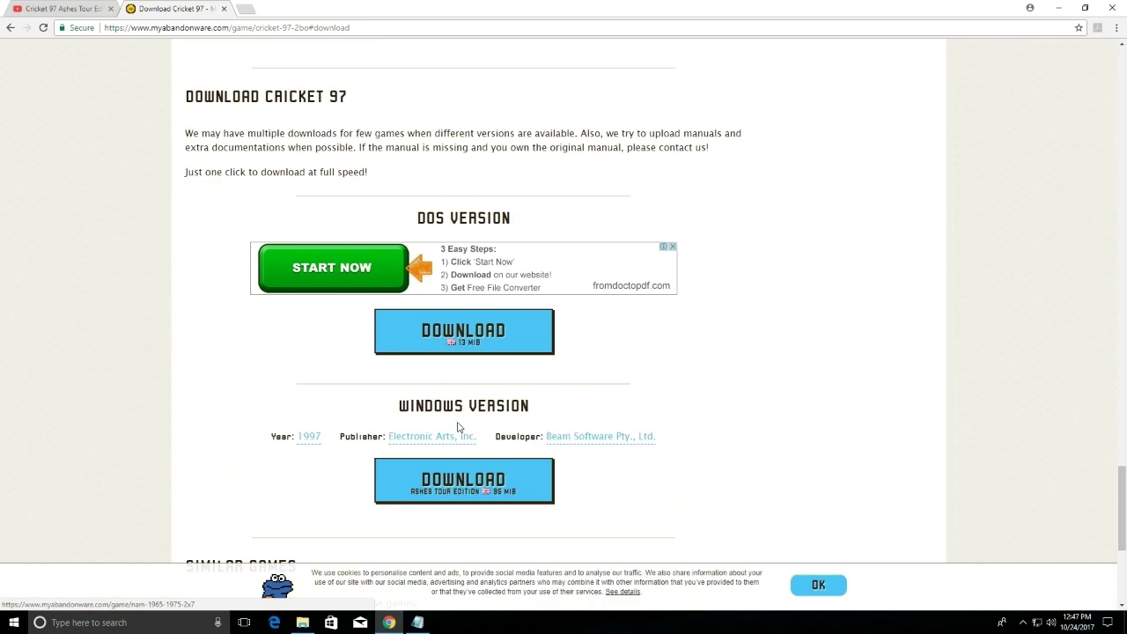
{"action": "left_click", "coordinate": [465, 480]}
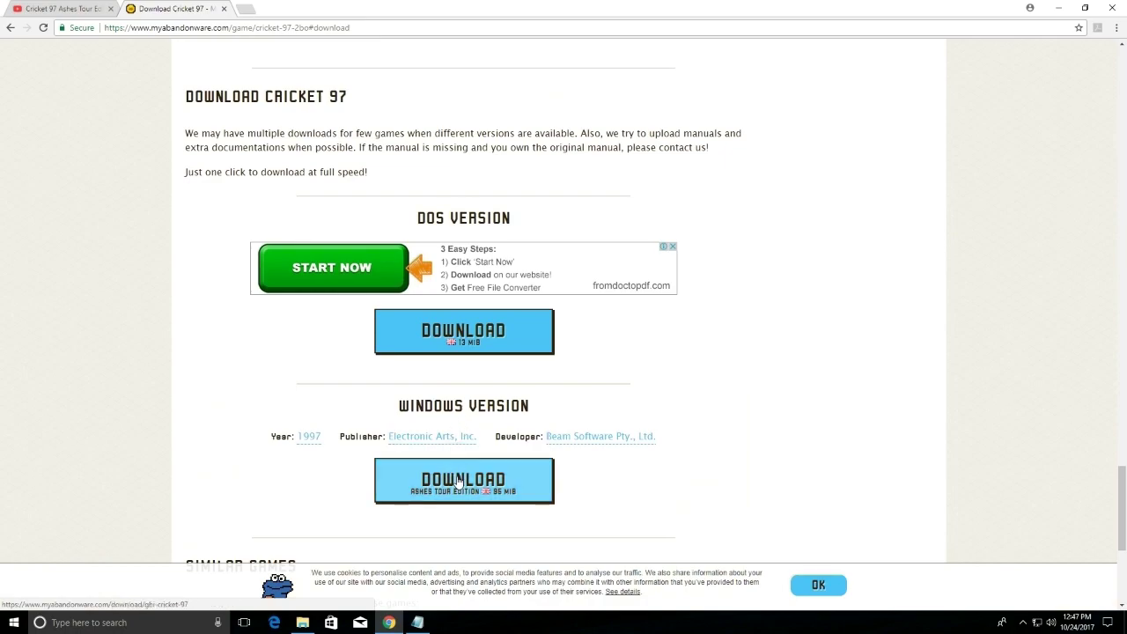
{"action": "left_click", "coordinate": [465, 481]}
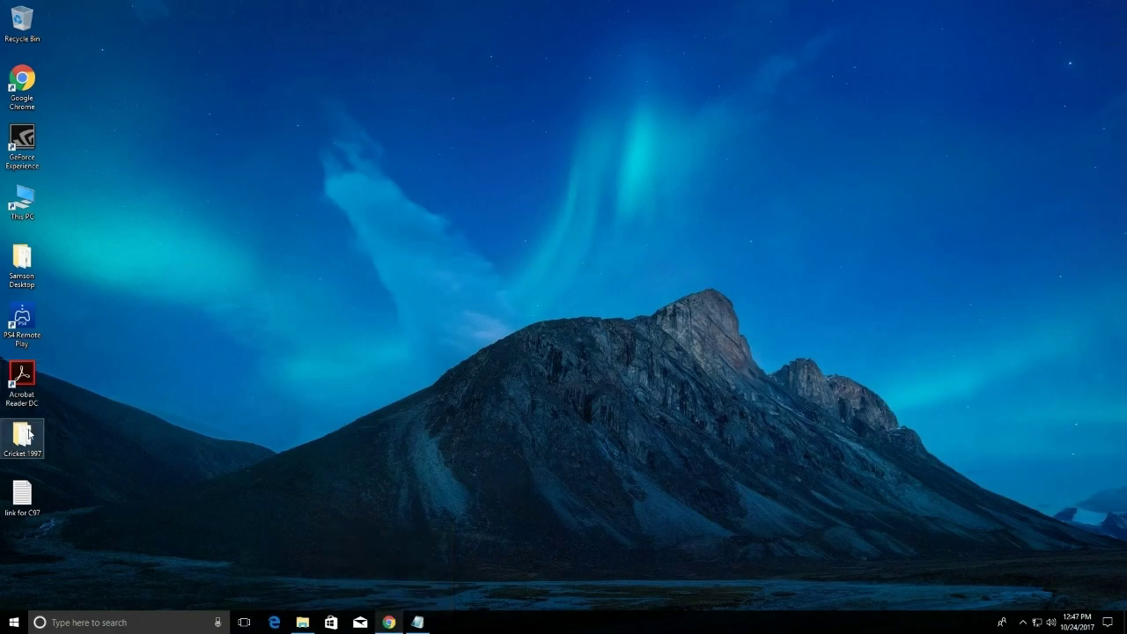
{"action": "mouse_move", "coordinate": [419, 623]}
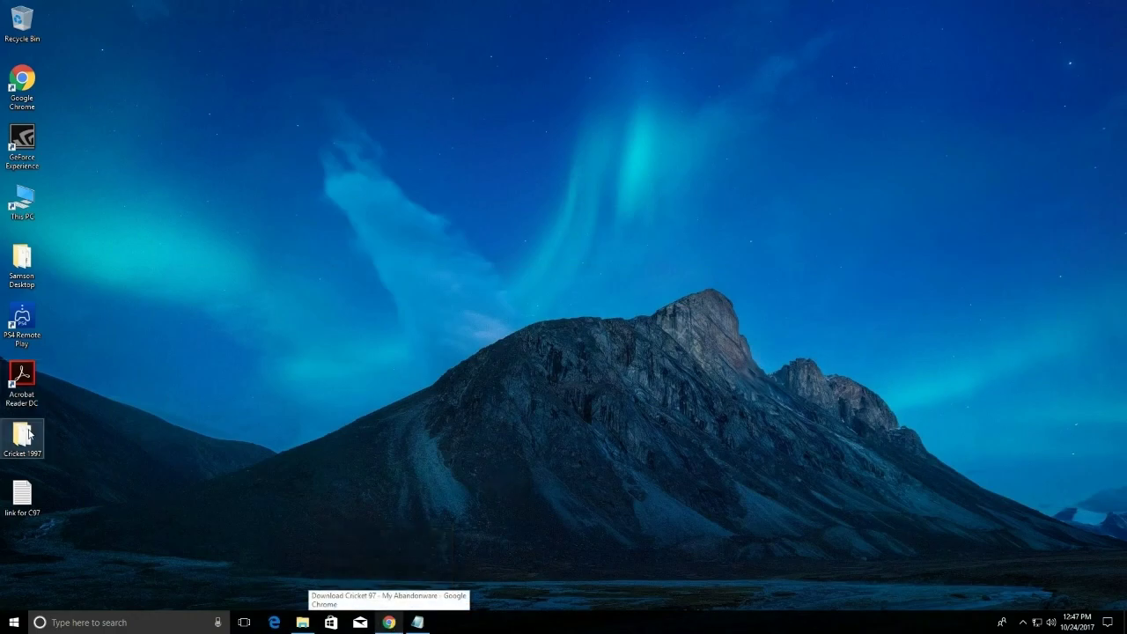
Step: Add the CRICKET.reg entries from the Cricket 1997 folder to the registry
{"action": "double_click", "coordinate": [21, 431]}
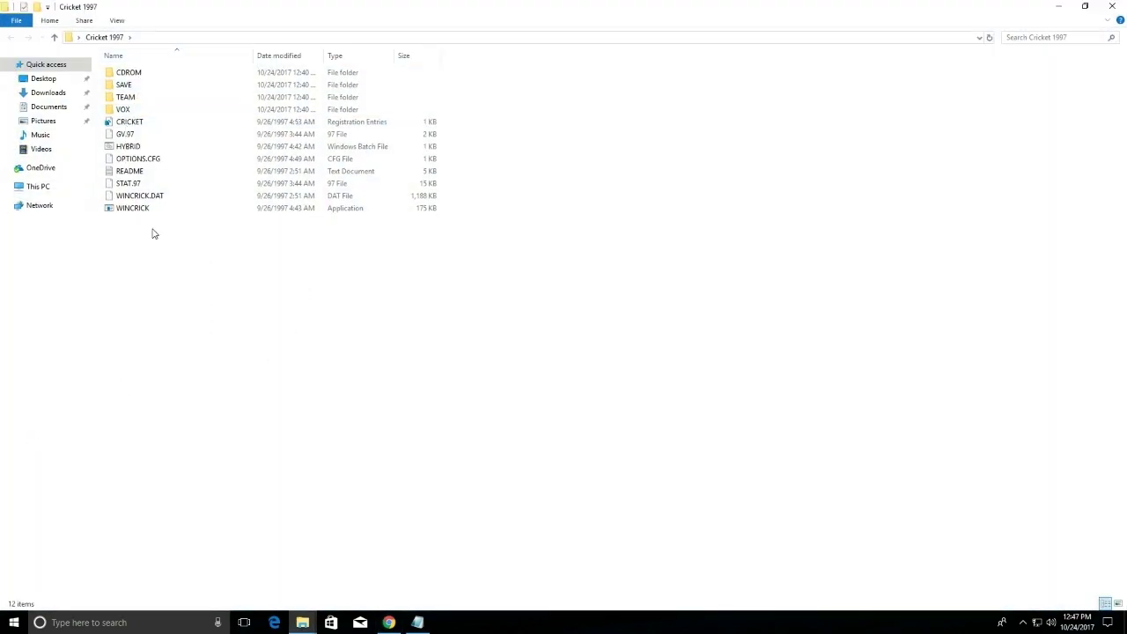
{"action": "left_click", "coordinate": [132, 208]}
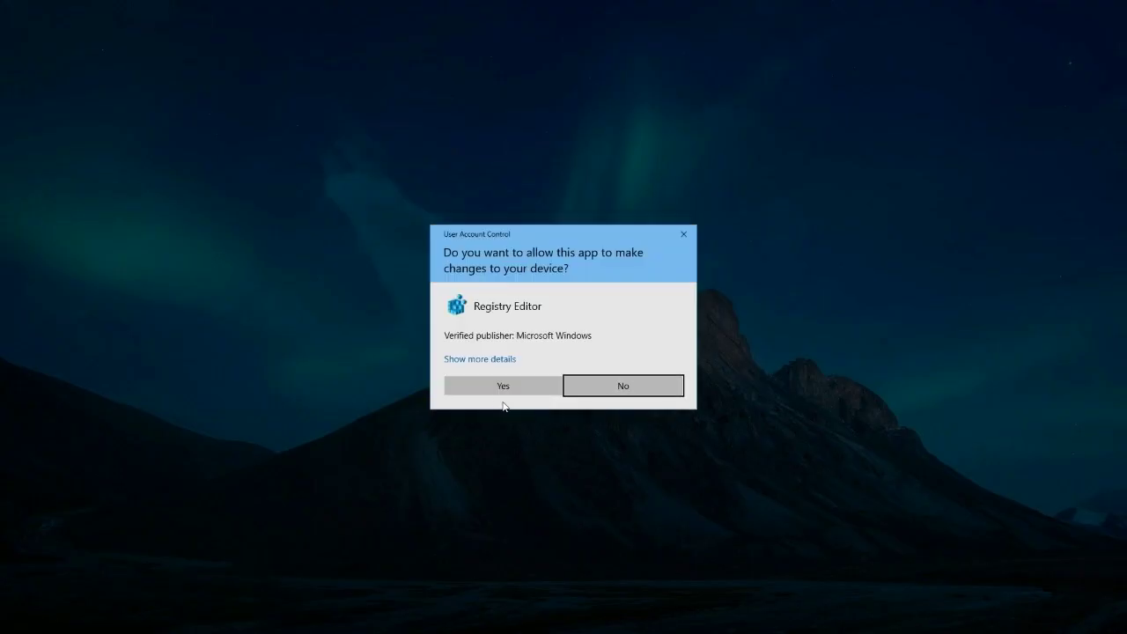
{"action": "left_click", "coordinate": [502, 386]}
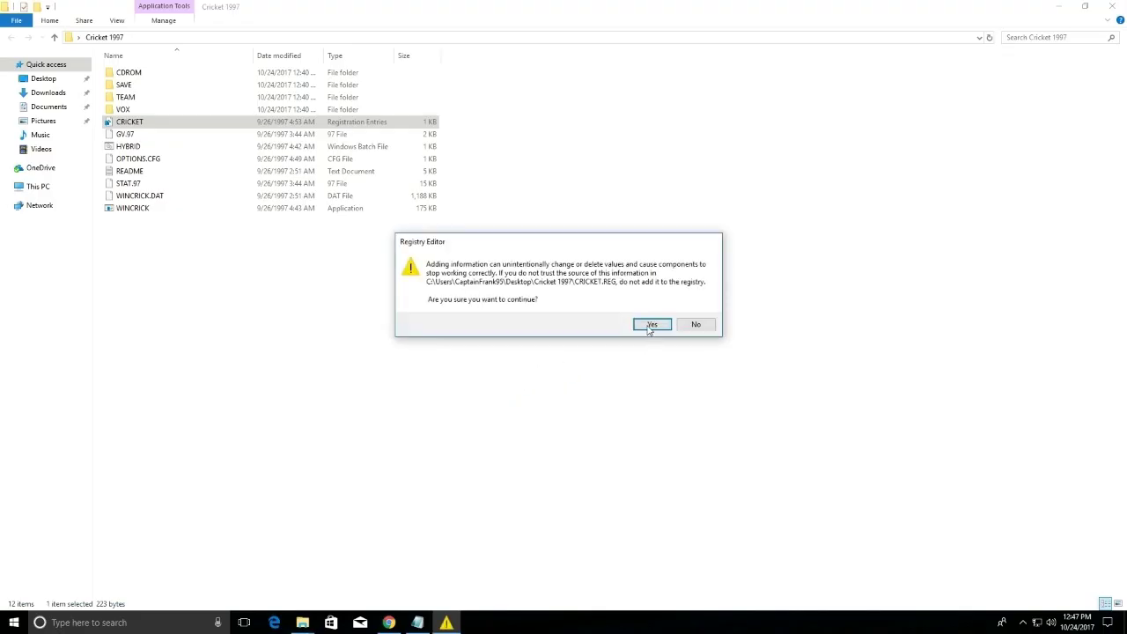
{"action": "left_click", "coordinate": [652, 324]}
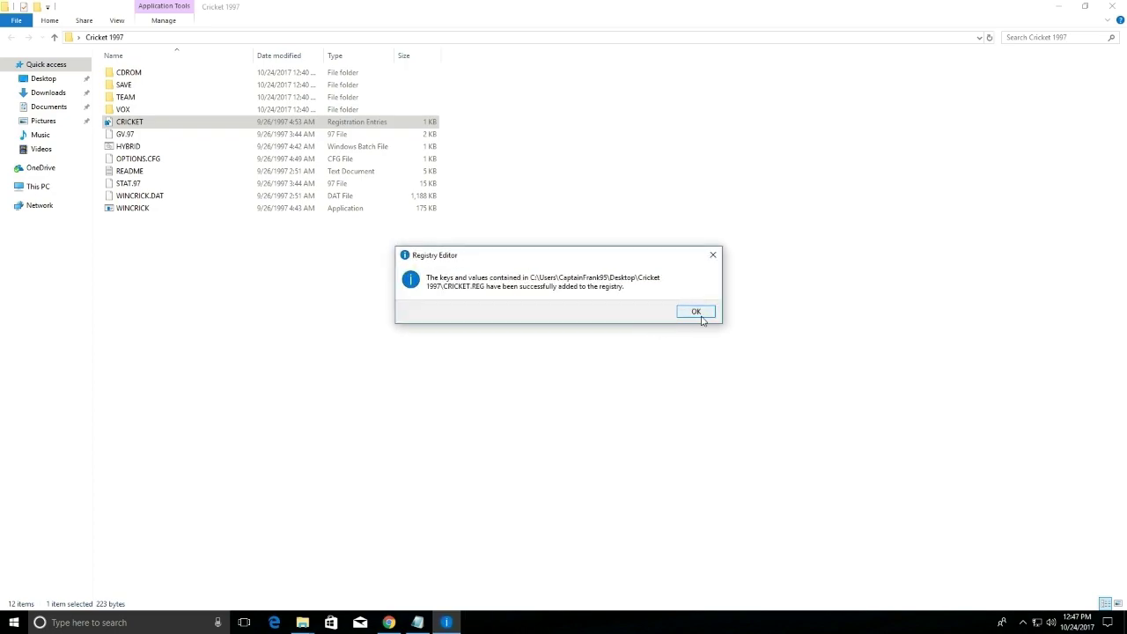
{"action": "left_click", "coordinate": [696, 310]}
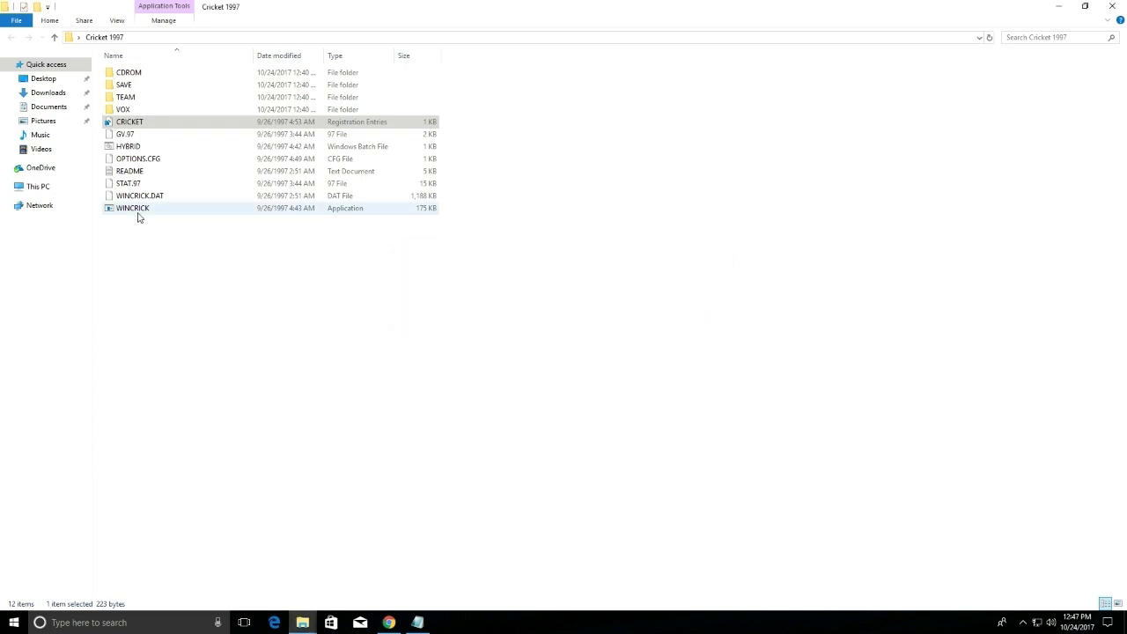
Step: Launch the WINCRICK application from the game folder
{"action": "left_click", "coordinate": [132, 208]}
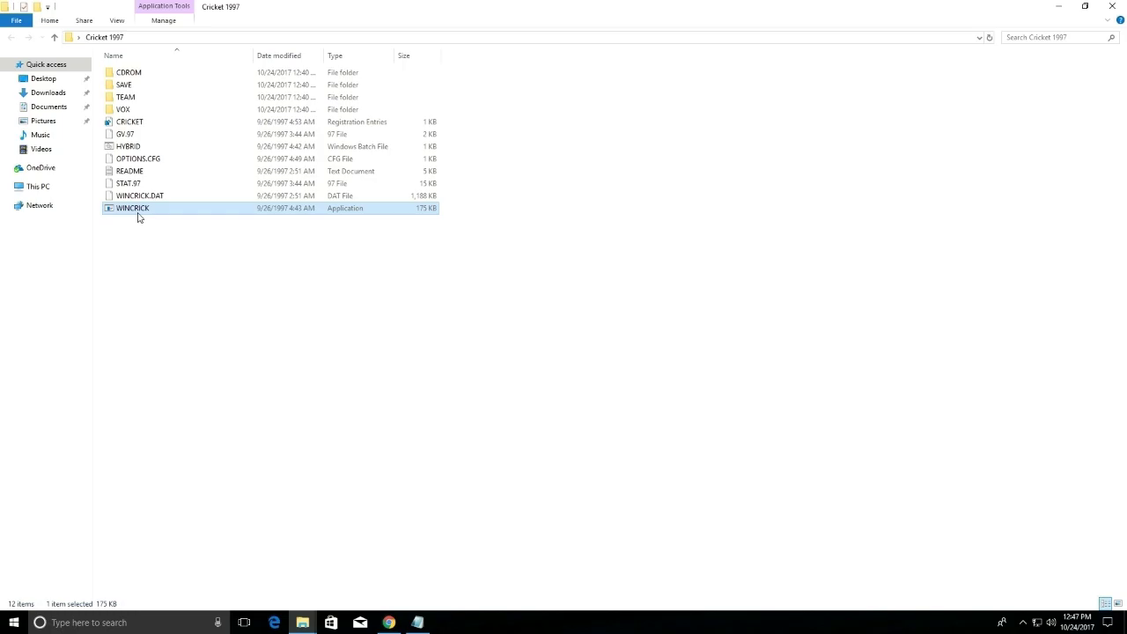
{"action": "double_click", "coordinate": [134, 208]}
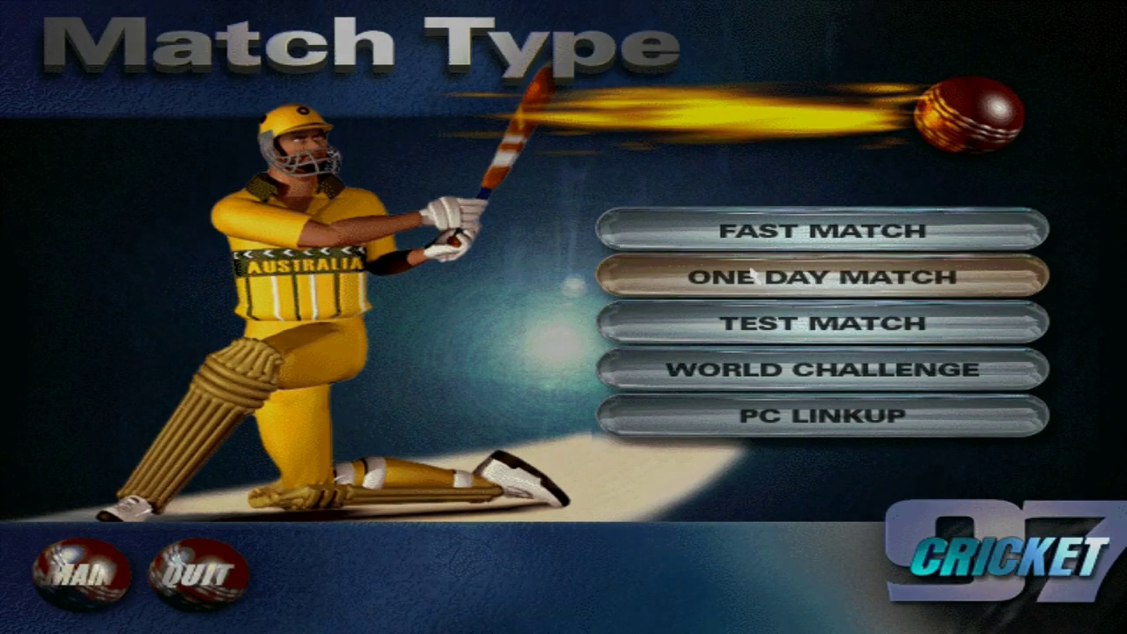
Step: Set up a One Day Match with New Zealand as CPU, accept the weather/pitch conditions, then quit
{"action": "left_click", "coordinate": [809, 275]}
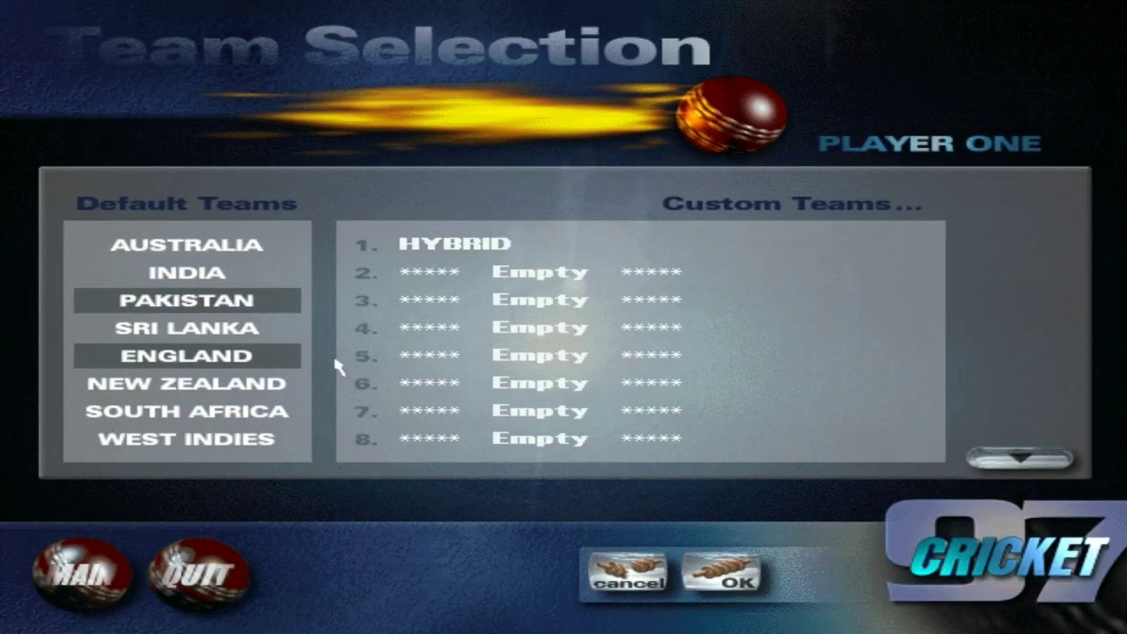
{"action": "left_click", "coordinate": [722, 572]}
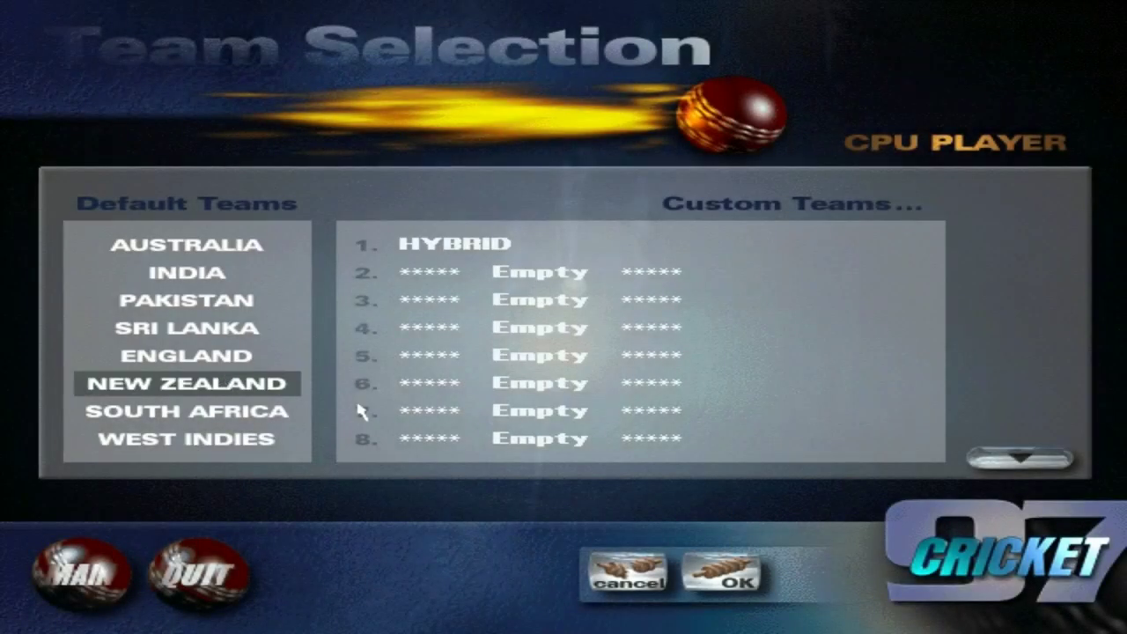
{"action": "left_click", "coordinate": [728, 574]}
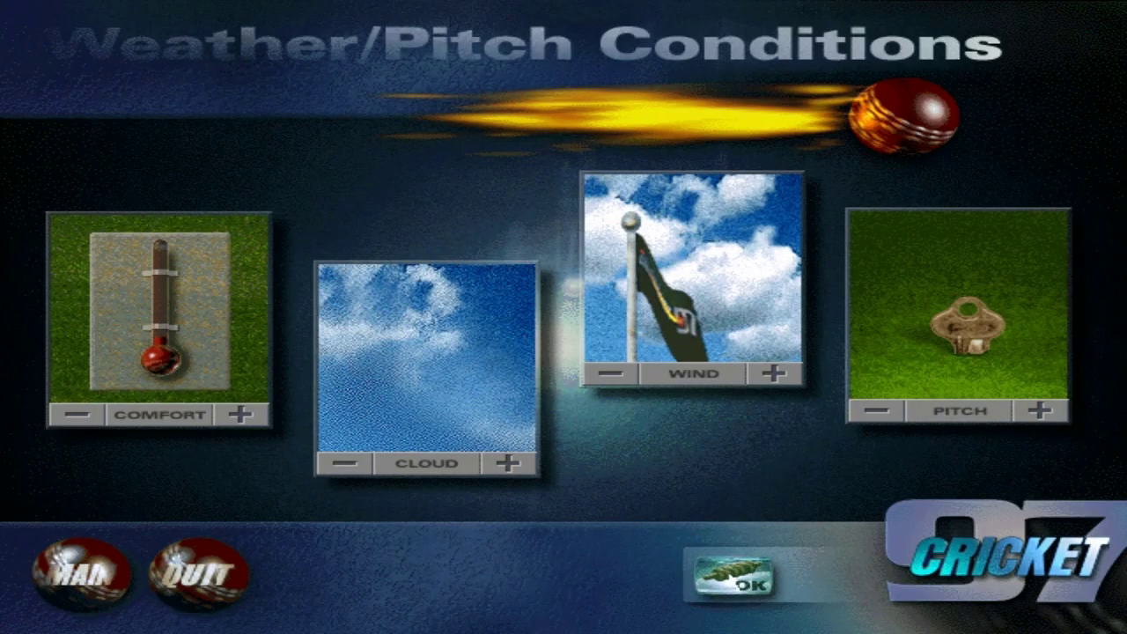
{"action": "left_click", "coordinate": [724, 578]}
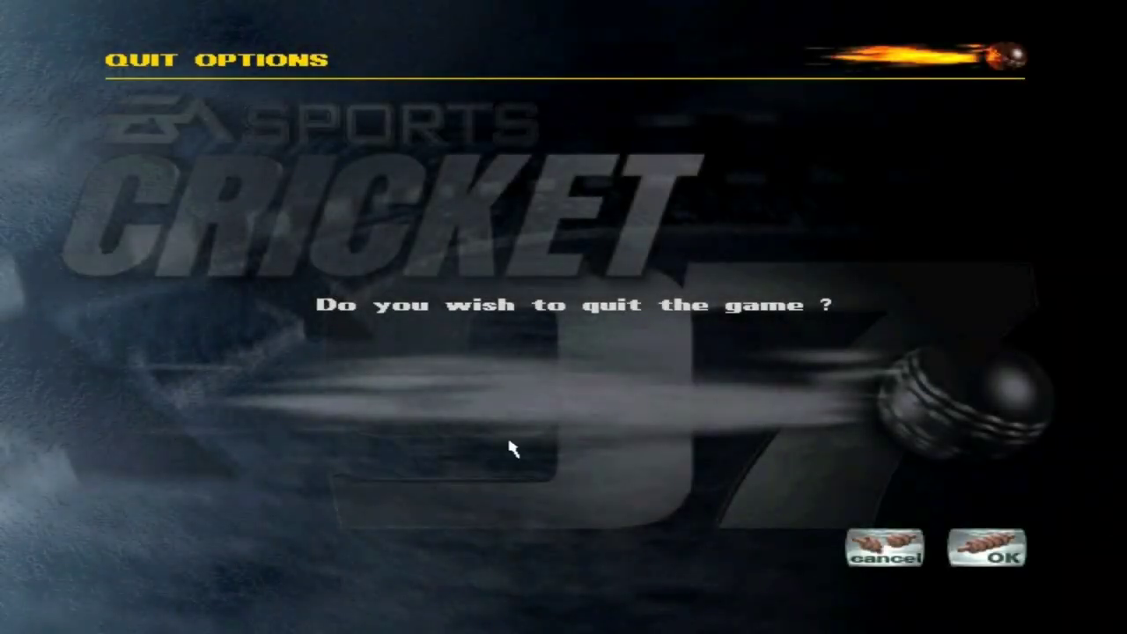
{"action": "left_click", "coordinate": [986, 549]}
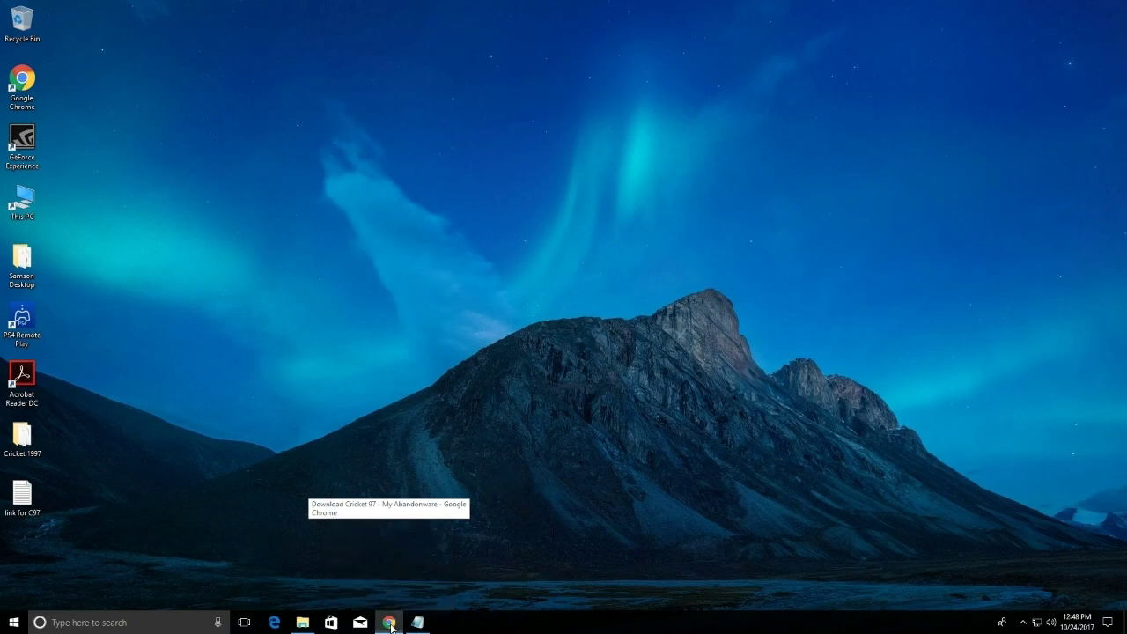
Step: Bring the Cricket 97 browser window back and look through the page
{"action": "left_click", "coordinate": [387, 623]}
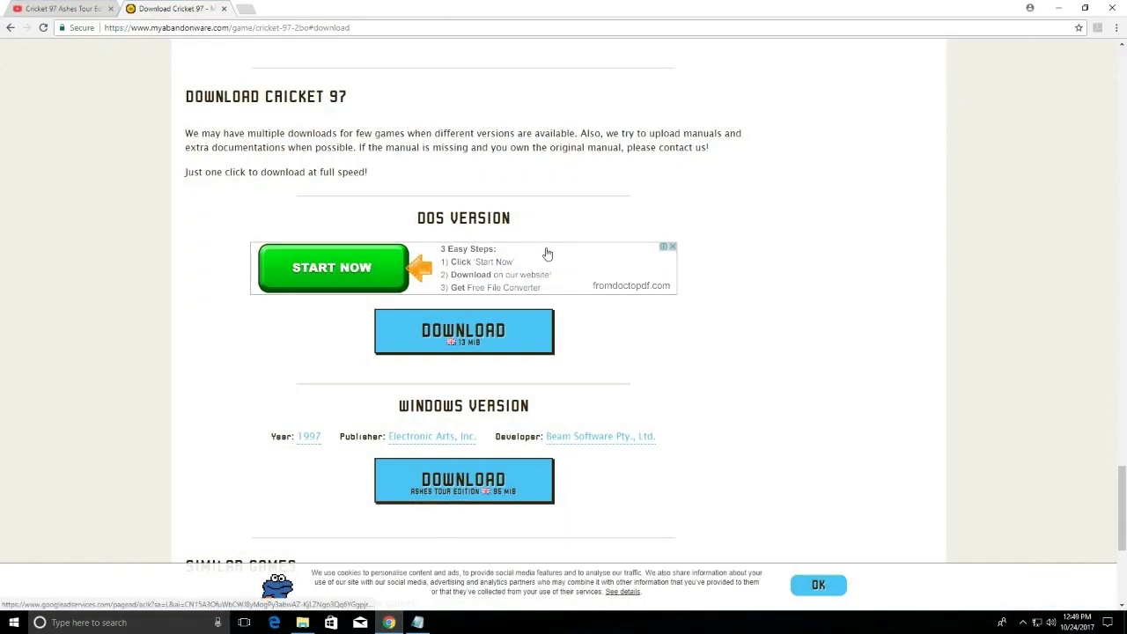
{"action": "scroll", "scroll_direction": "down", "scroll_amount": 3}
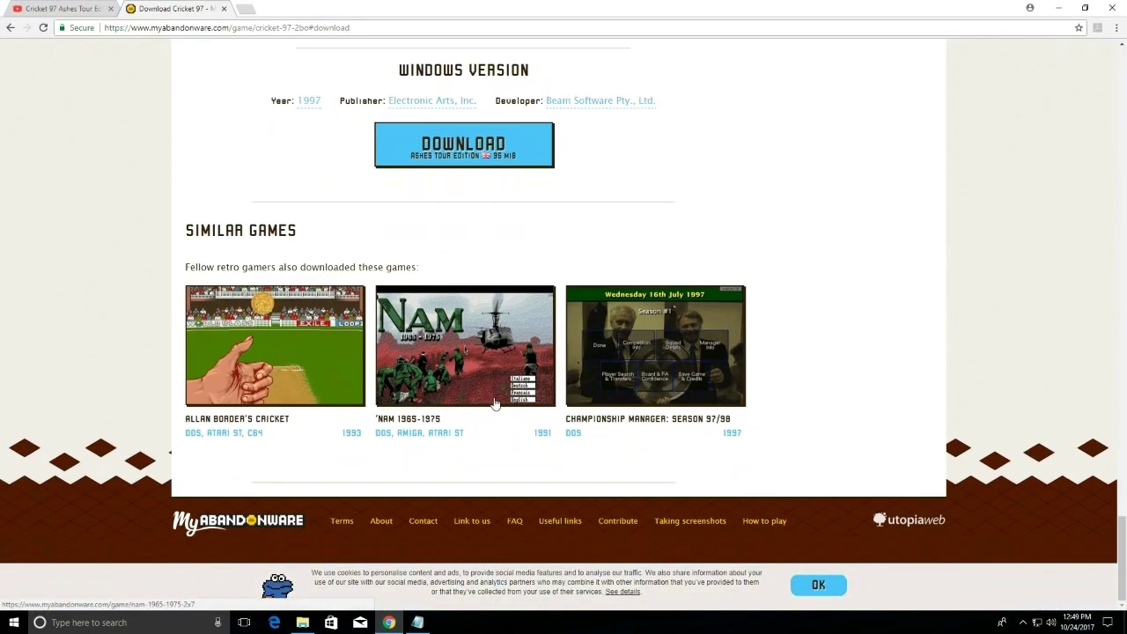
{"action": "mouse_move", "coordinate": [744, 239]}
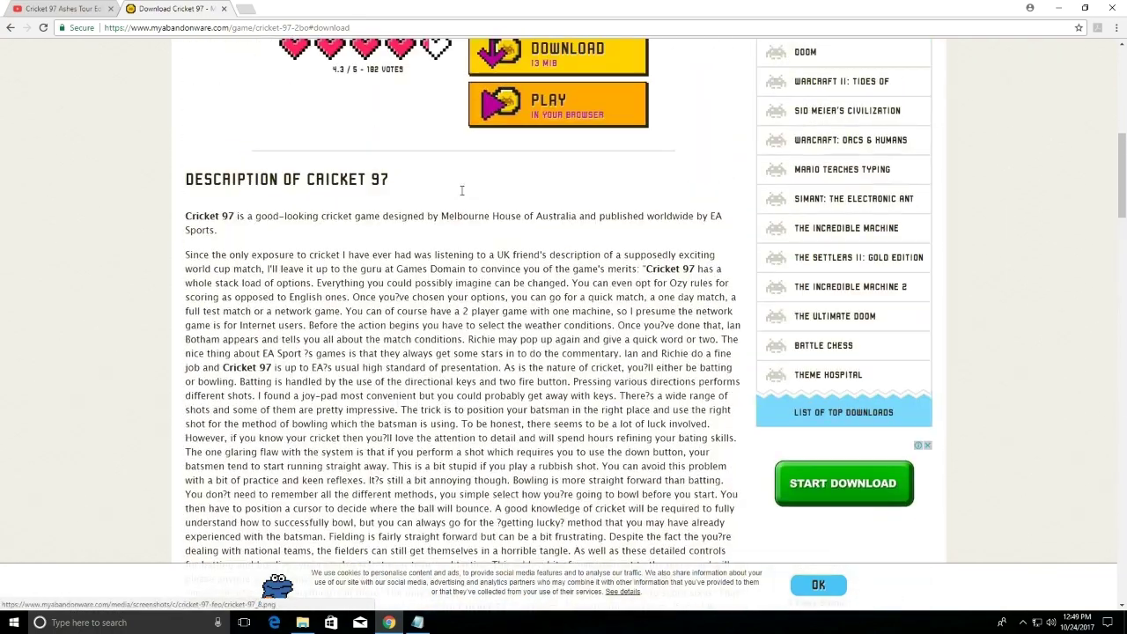
{"action": "scroll", "scroll_direction": "up", "scroll_amount": 3}
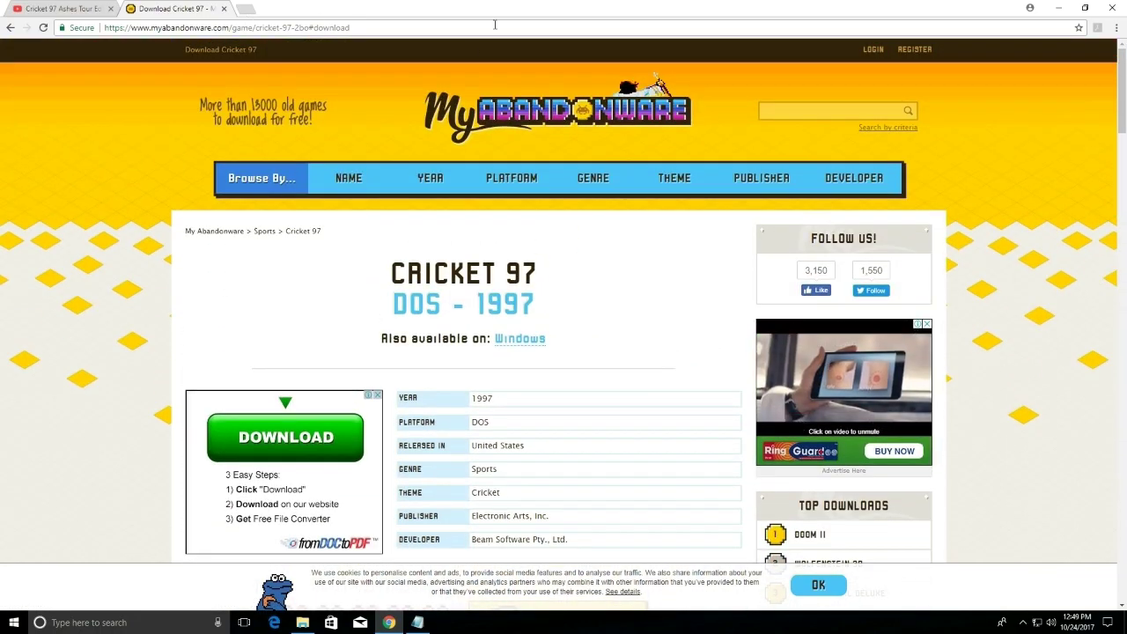
{"action": "scroll", "scroll_direction": "down", "scroll_amount": 3}
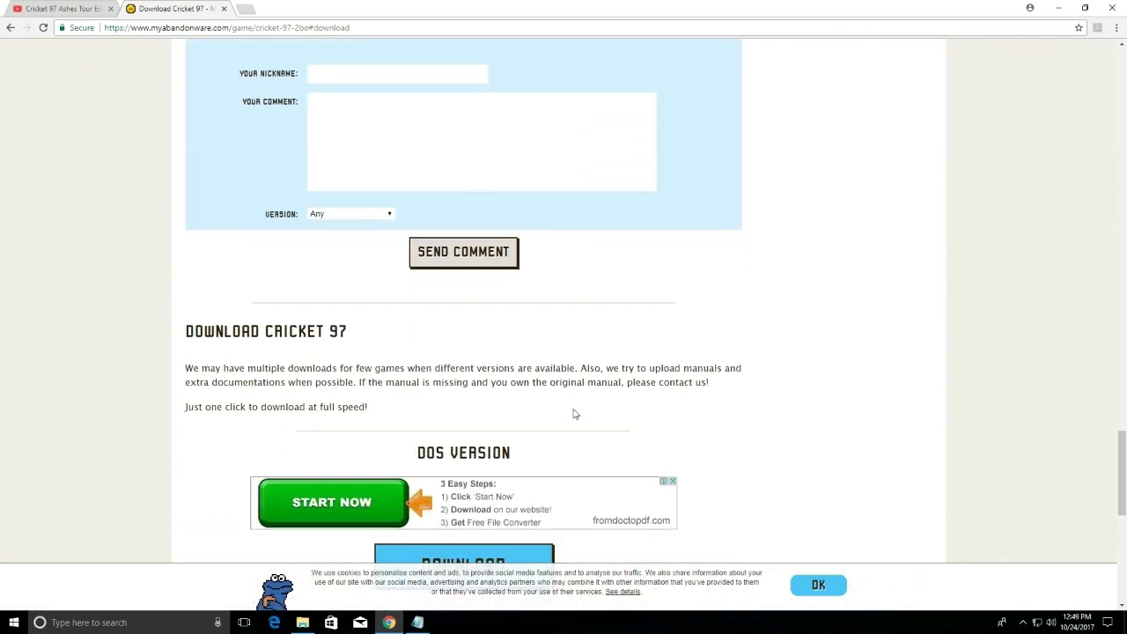
{"action": "scroll", "scroll_direction": "down", "scroll_amount": 3}
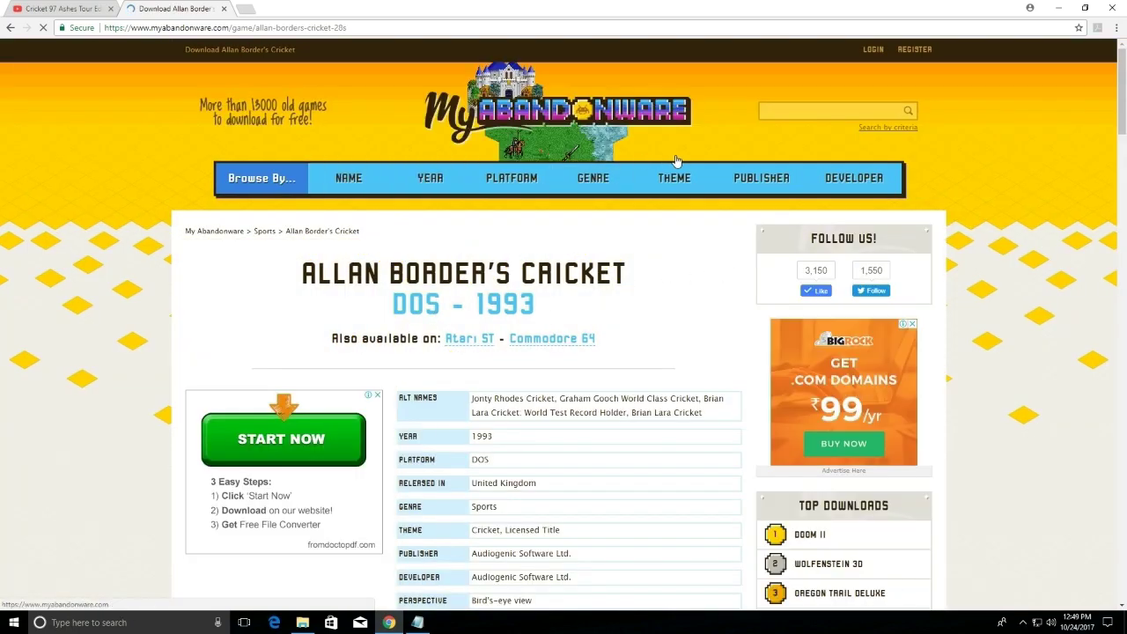
Step: Search the site for Wolfenstein games
{"action": "scroll", "scroll_direction": "down", "scroll_amount": 3}
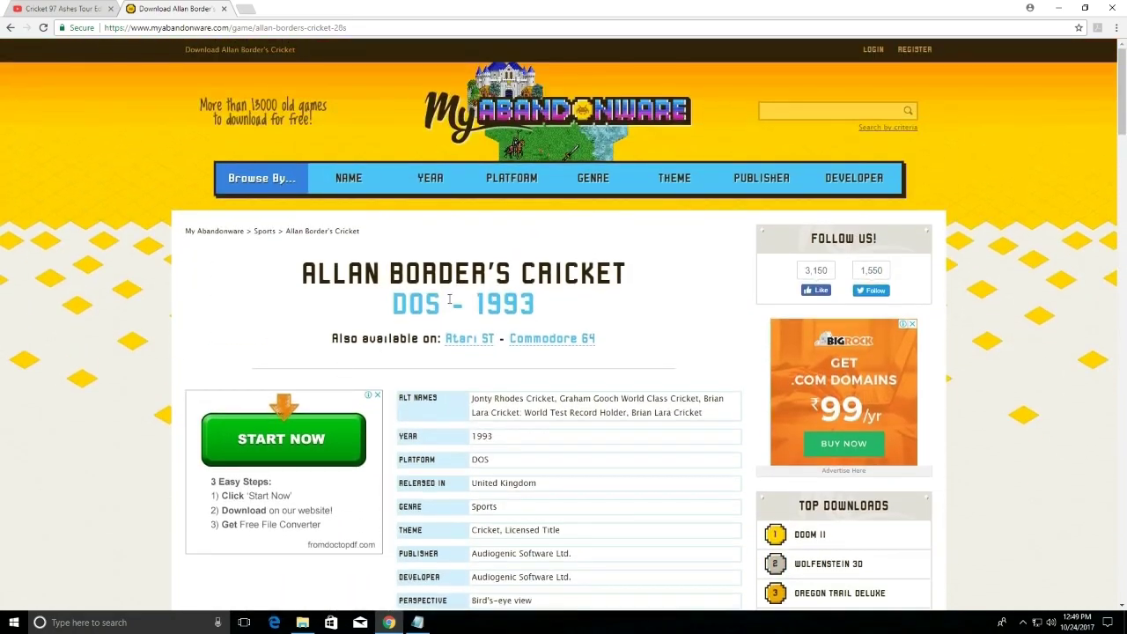
{"action": "left_click", "coordinate": [831, 109]}
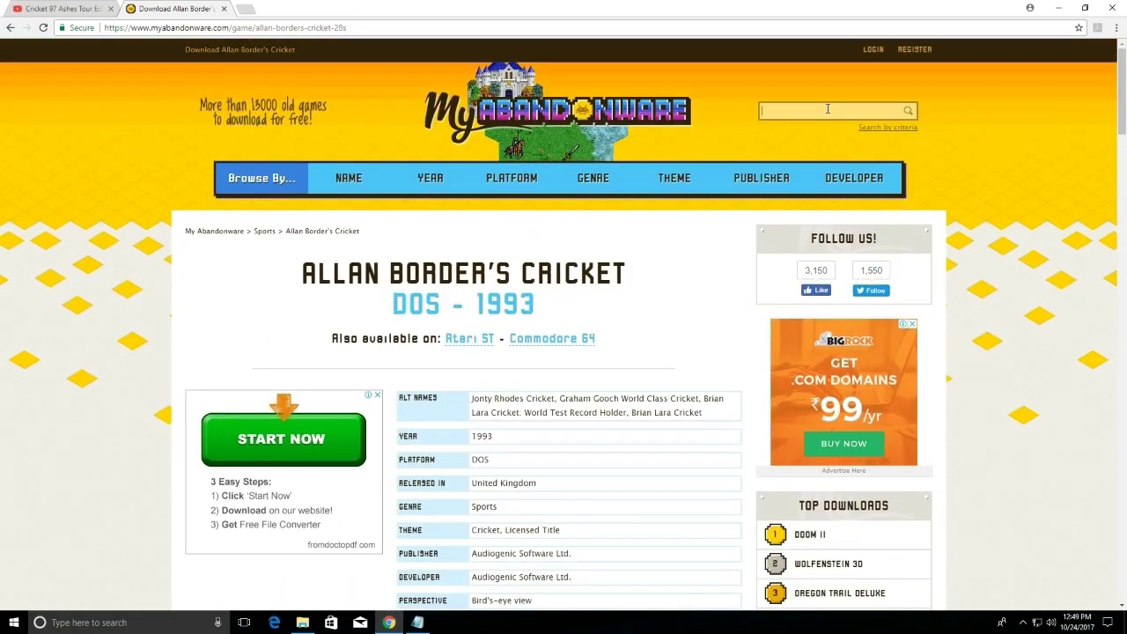
{"action": "type", "text": "wolfw"}
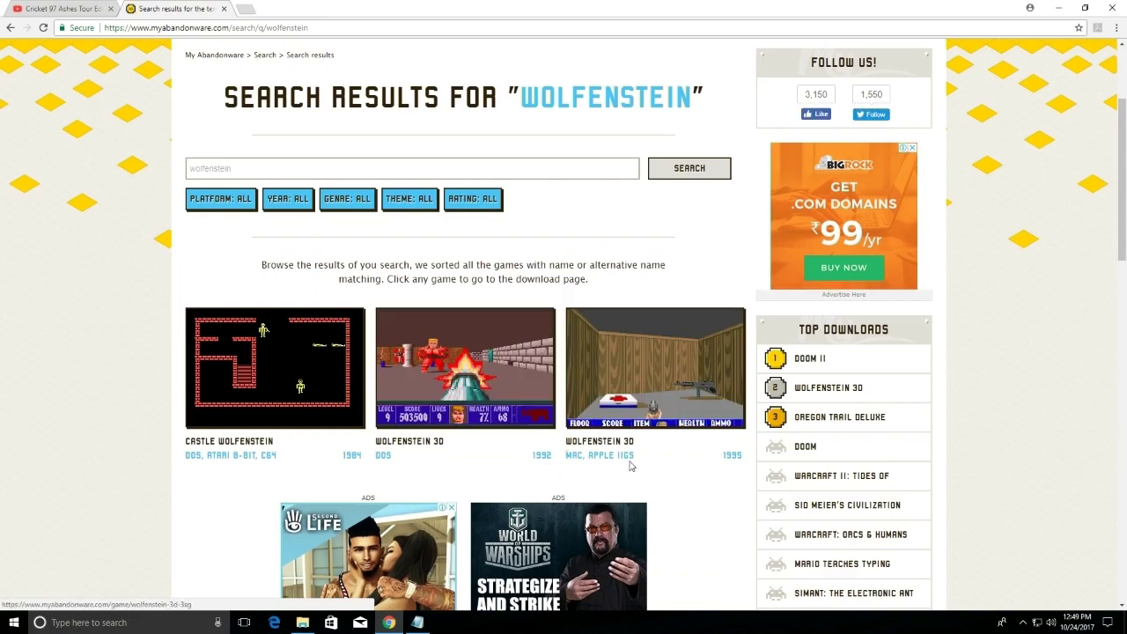
Step: Scroll through the Wolfenstein 3D (DOS, 1992) description, comments and download section
{"action": "scroll", "scroll_direction": "down", "scroll_amount": 3}
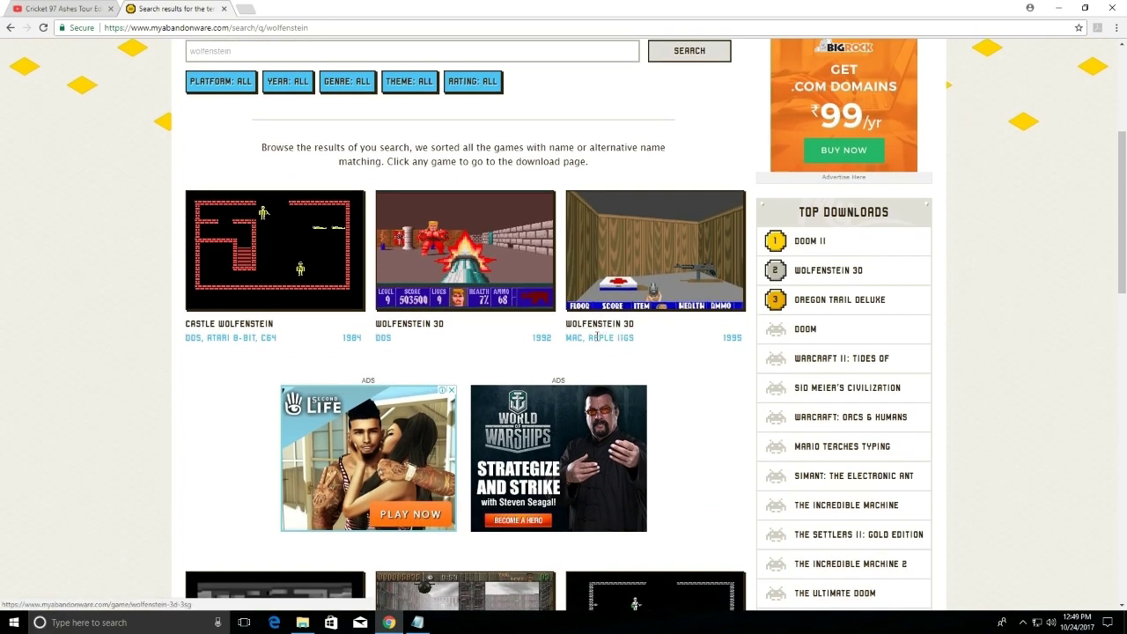
{"action": "scroll", "scroll_direction": "down", "scroll_amount": 3}
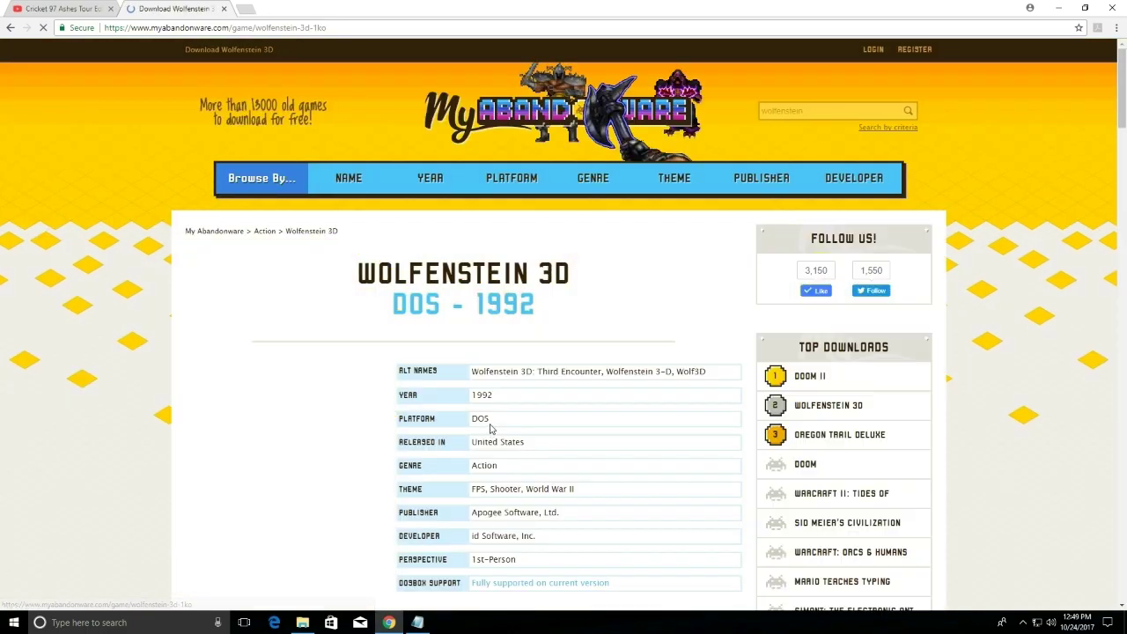
{"action": "scroll", "scroll_direction": "down", "scroll_amount": 3}
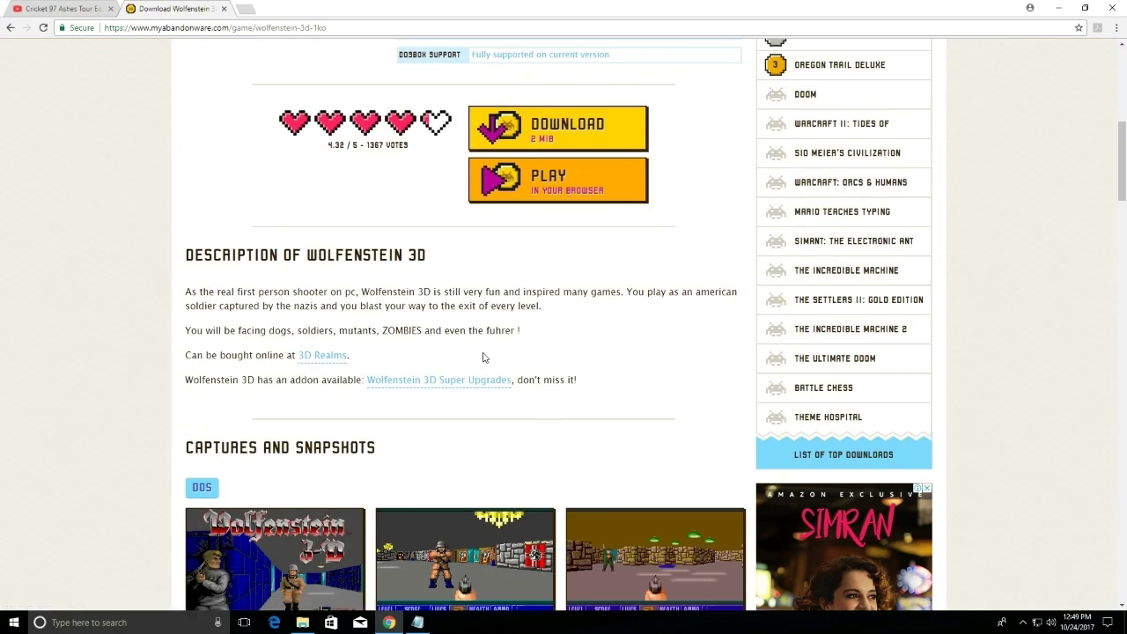
{"action": "scroll", "scroll_direction": "down", "scroll_amount": 3}
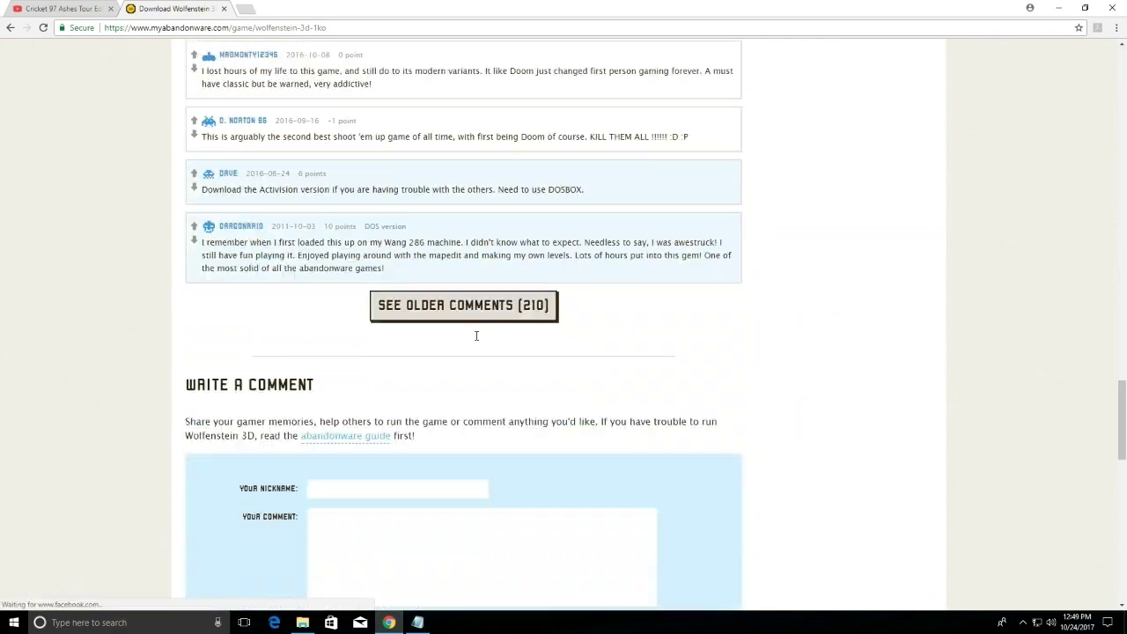
{"action": "scroll", "scroll_direction": "up", "scroll_amount": 3}
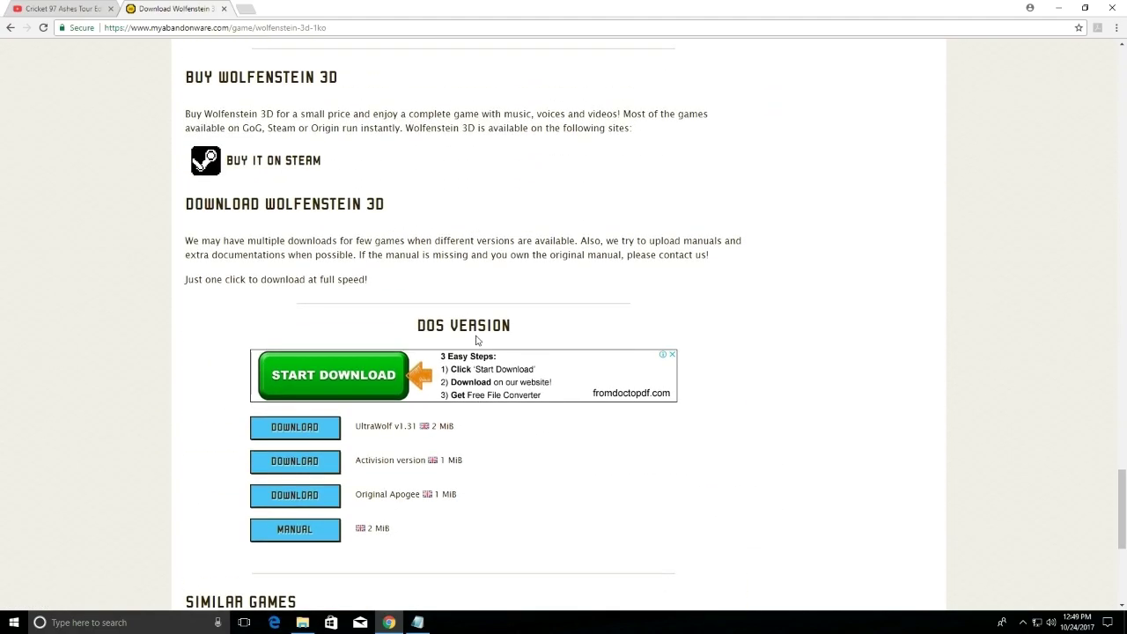
{"action": "scroll", "scroll_direction": "down", "scroll_amount": 3}
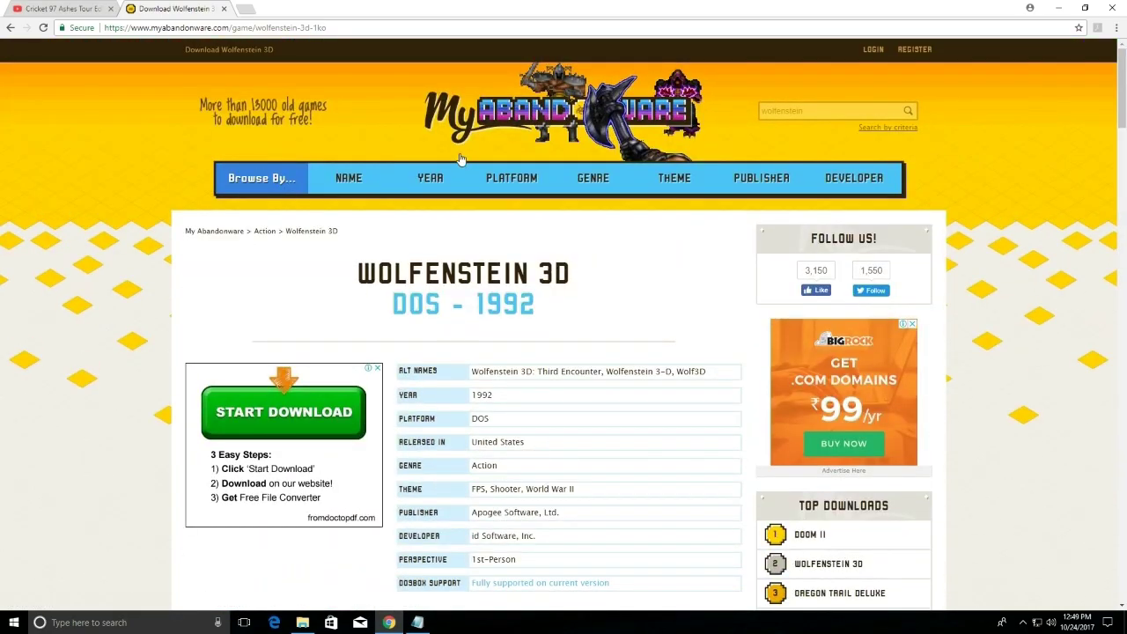
{"action": "mouse_move", "coordinate": [740, 134]}
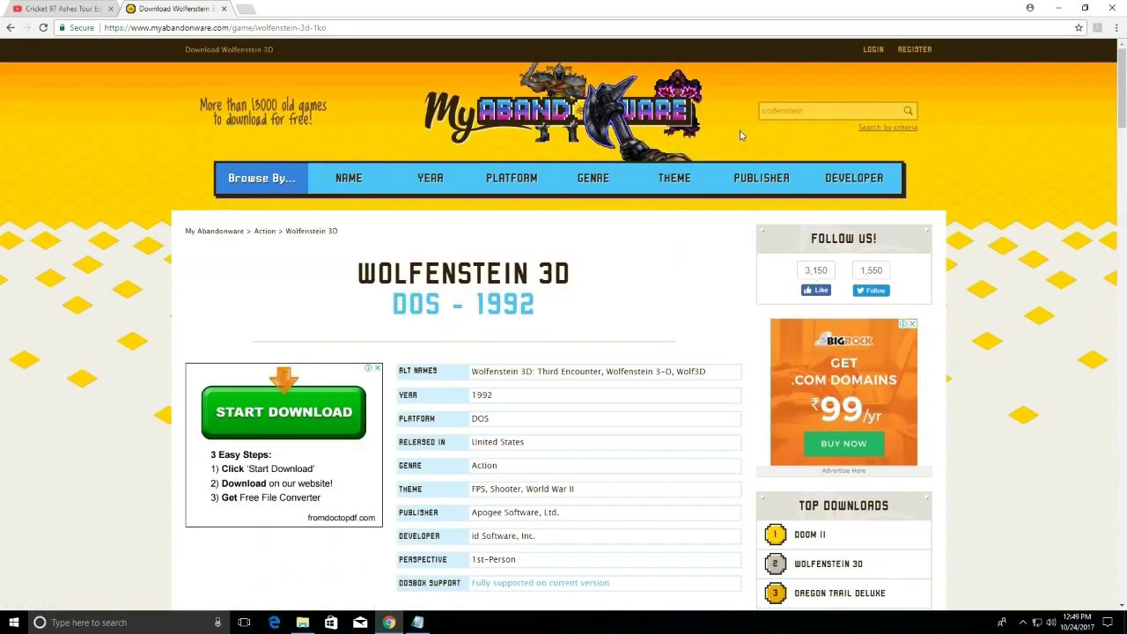
{"action": "mouse_move", "coordinate": [835, 56]}
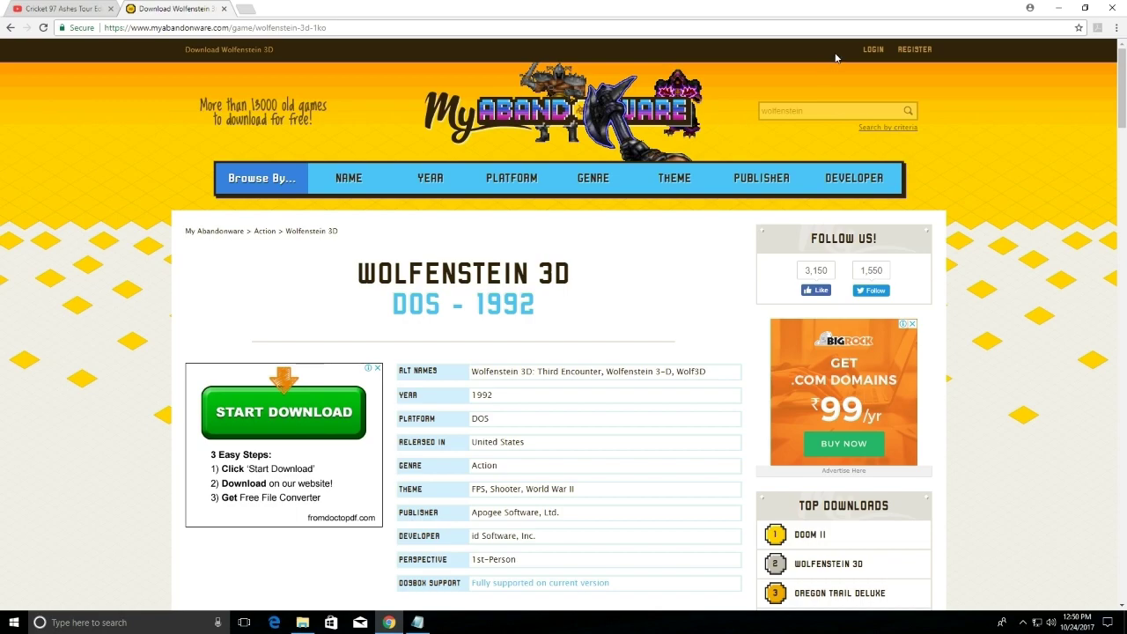
{"action": "mouse_move", "coordinate": [46, 46]}
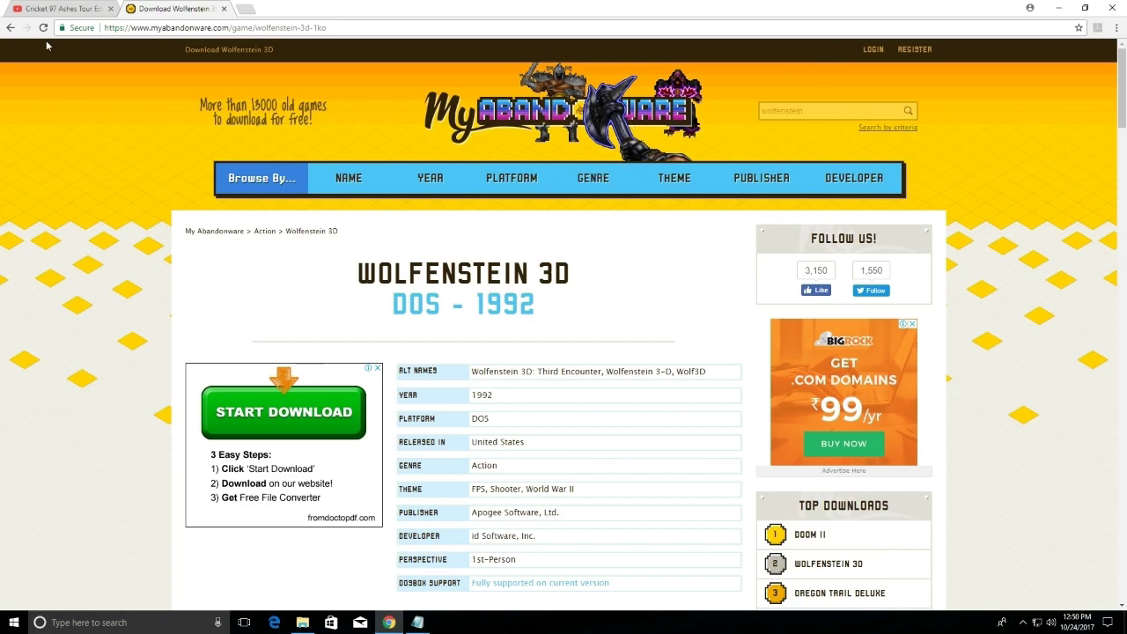
Step: Go back to the Cricket 97 page and open its PLAY in your browser version
{"action": "left_click", "coordinate": [909, 110]}
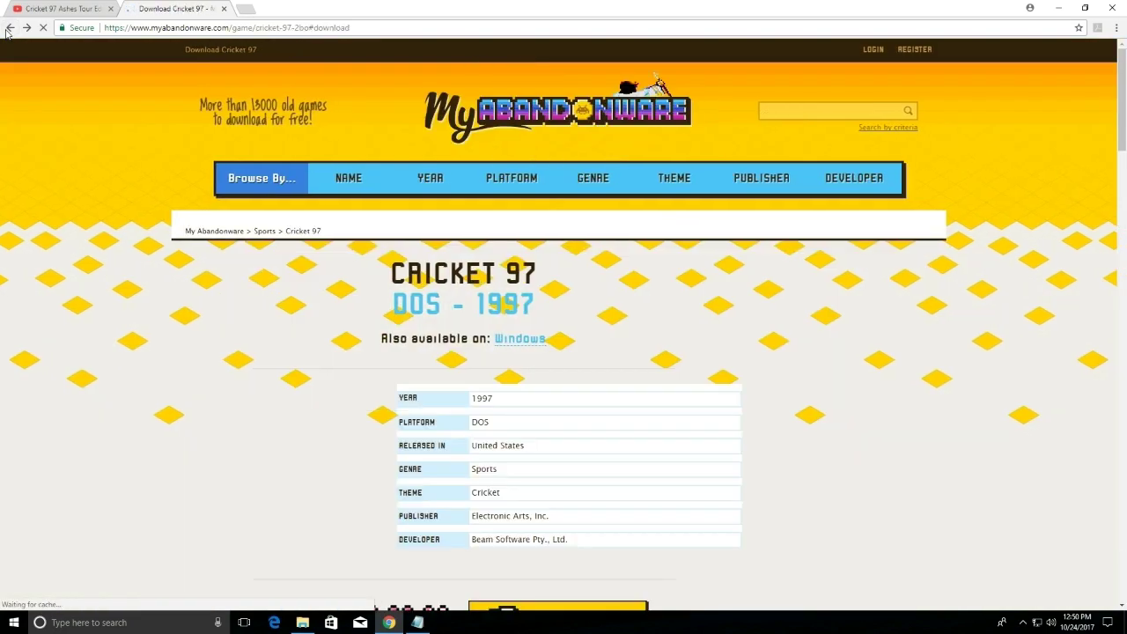
{"action": "scroll", "scroll_direction": "down", "scroll_amount": 3}
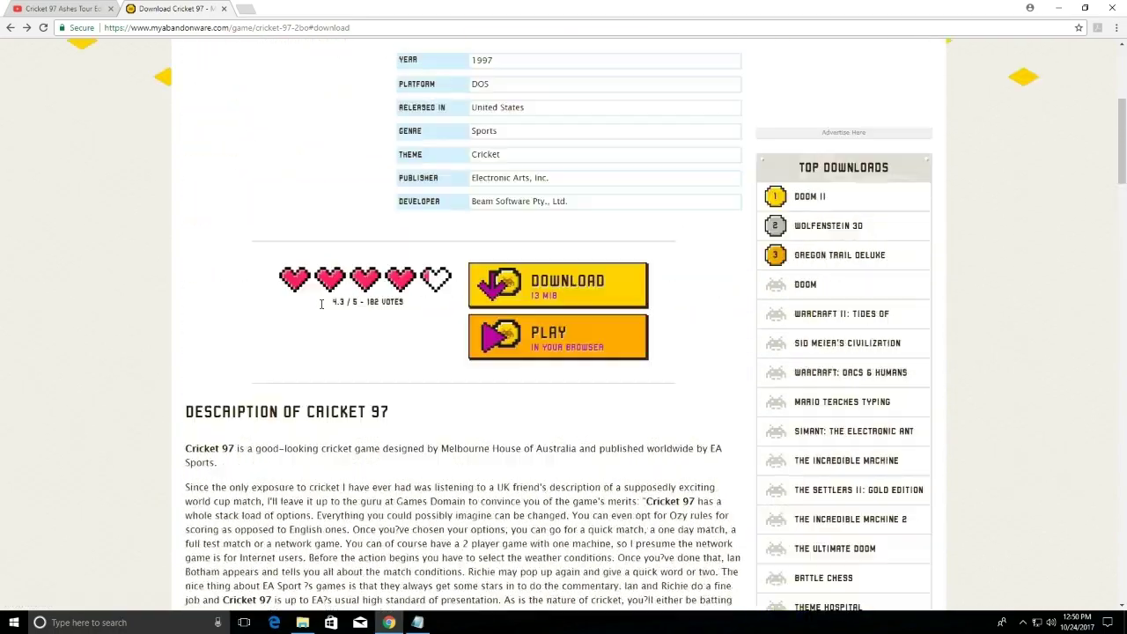
{"action": "left_click", "coordinate": [557, 336]}
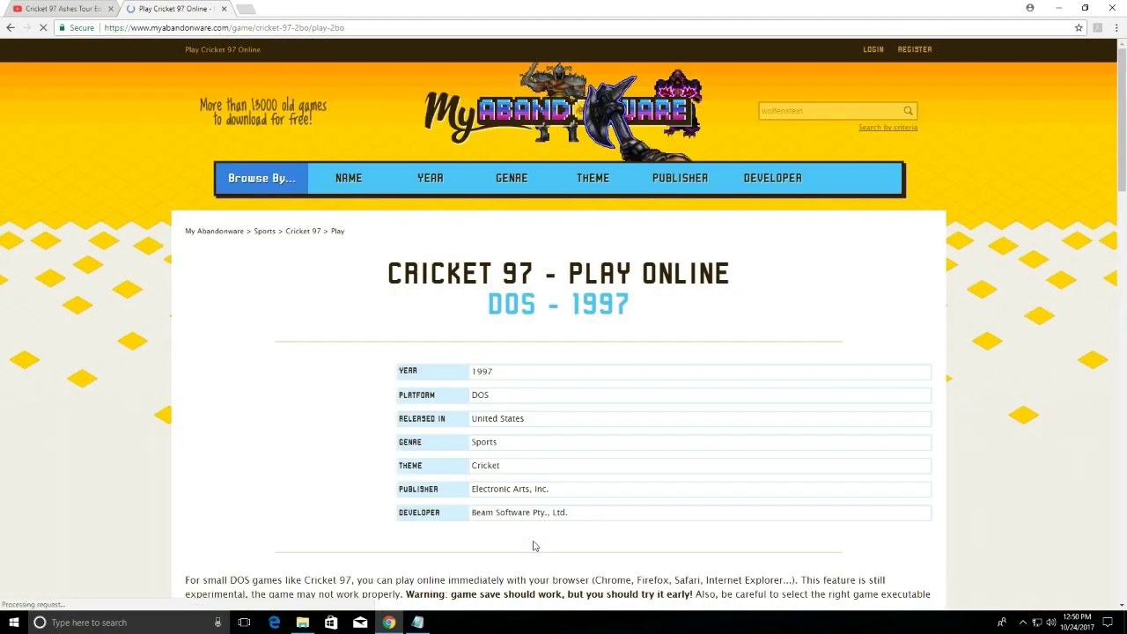
{"action": "scroll", "scroll_direction": "down", "scroll_amount": 3}
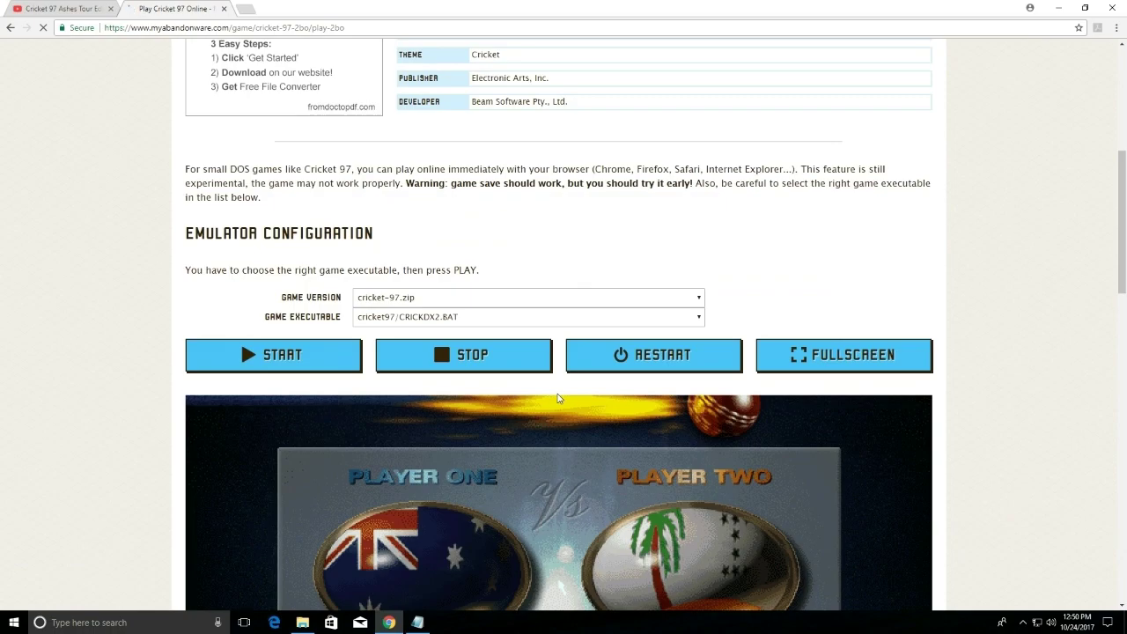
Step: Start the emulator to download and load the Cricket 97 game archive
{"action": "left_click", "coordinate": [527, 317]}
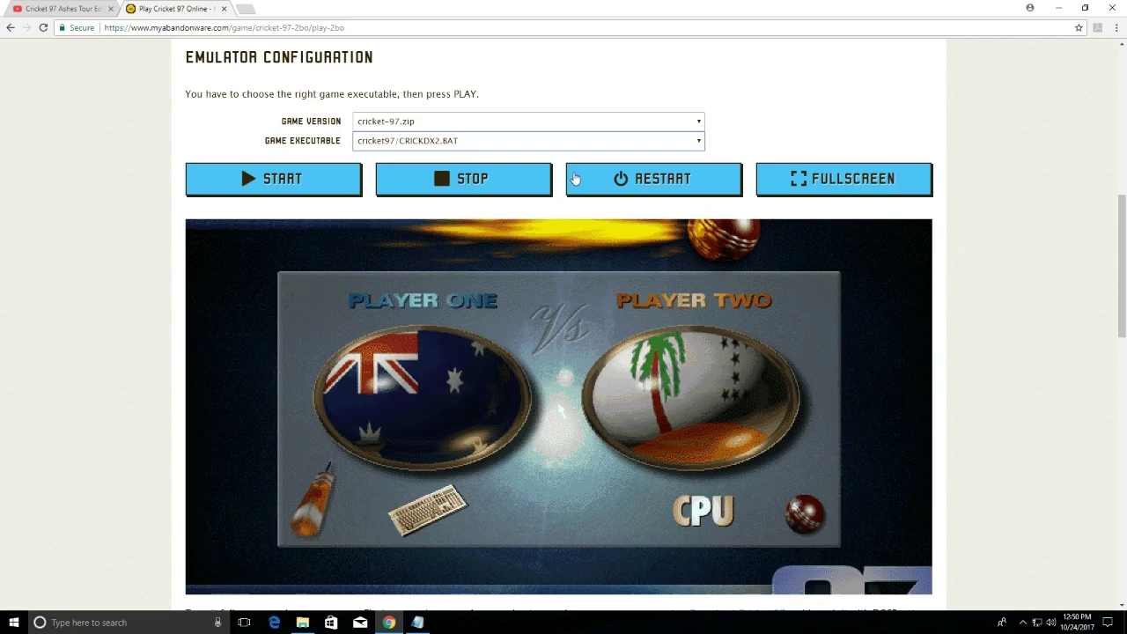
{"action": "left_click", "coordinate": [273, 179]}
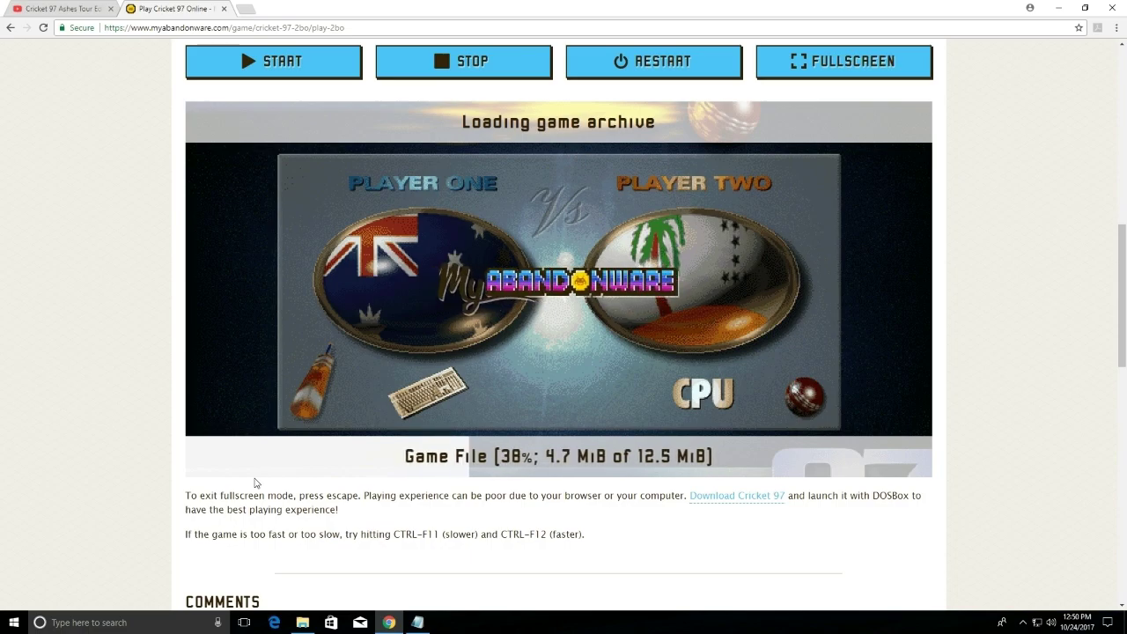
{"action": "scroll", "scroll_direction": "down", "scroll_amount": 3}
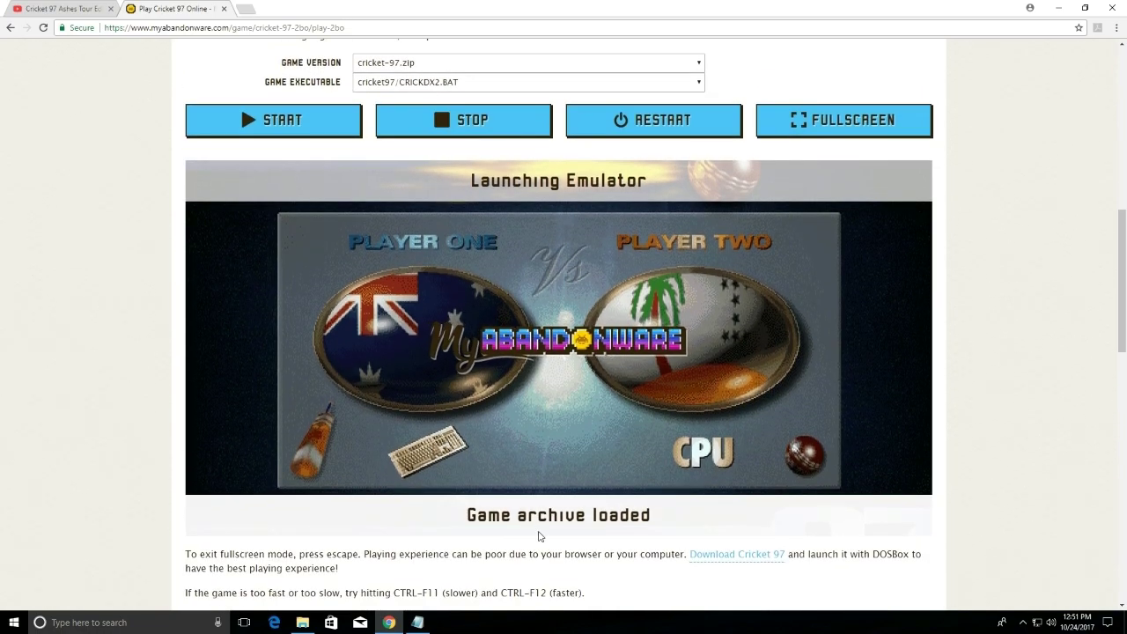
Step: Run the game in the emulator canvas, capture input, and choose PLAY GAME from the main menu
{"action": "left_click", "coordinate": [463, 120]}
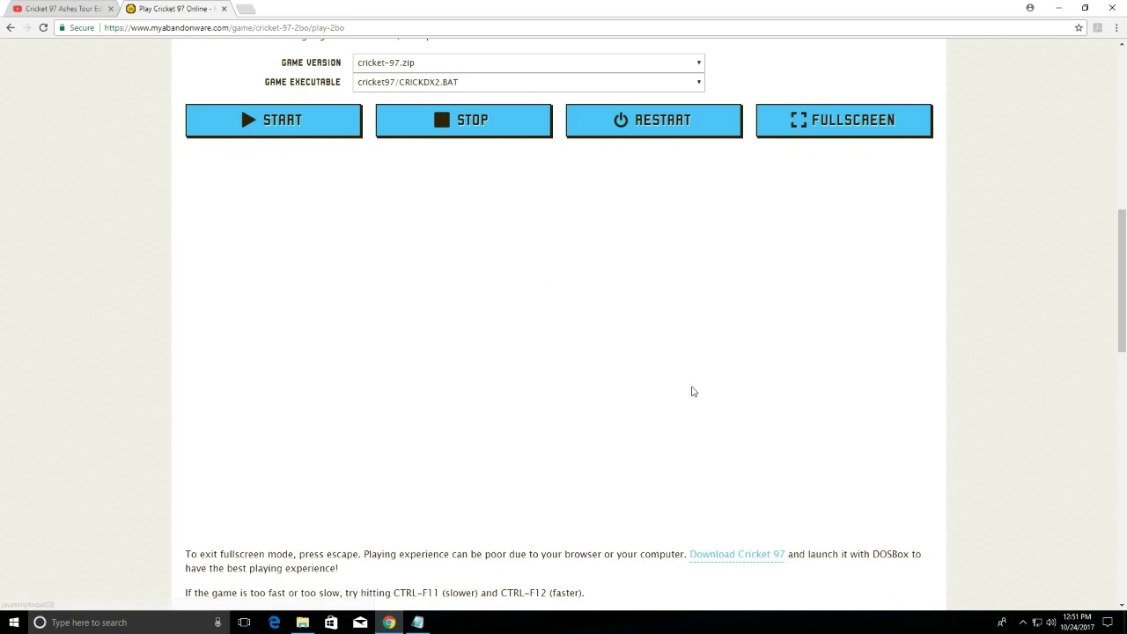
{"action": "left_click", "coordinate": [273, 120]}
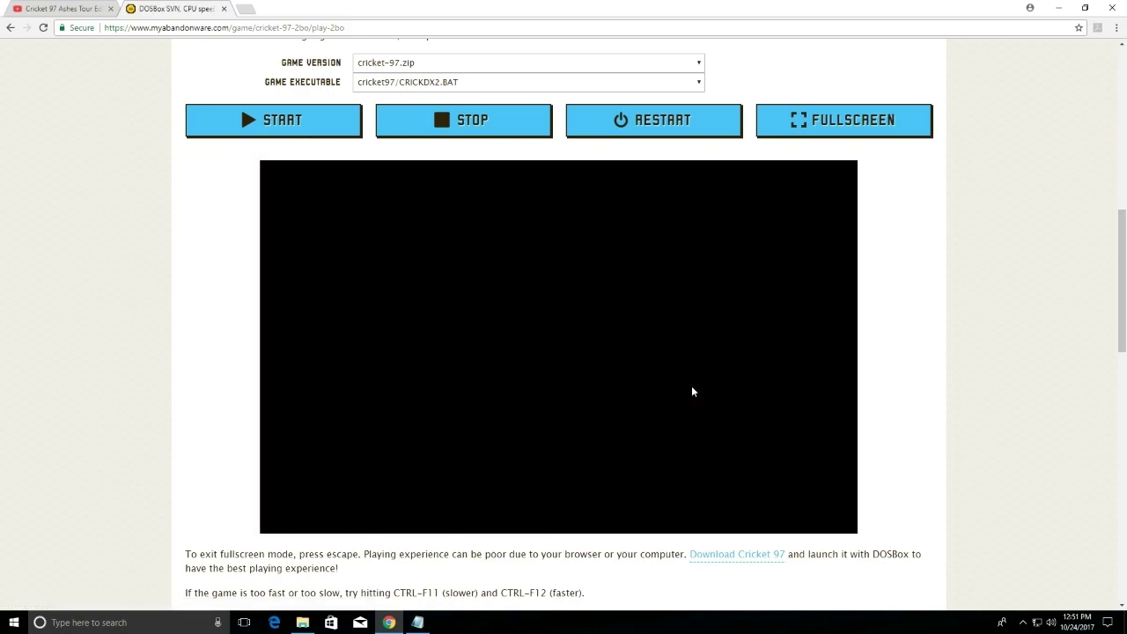
{"action": "left_click", "coordinate": [273, 120]}
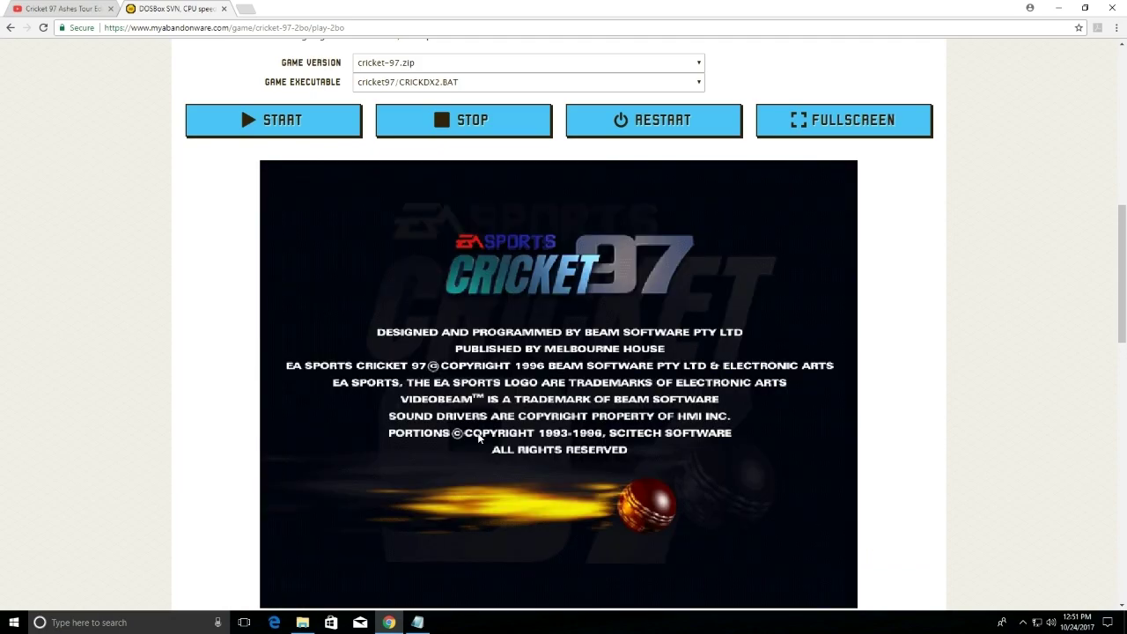
{"action": "scroll", "scroll_direction": "down", "scroll_amount": 3}
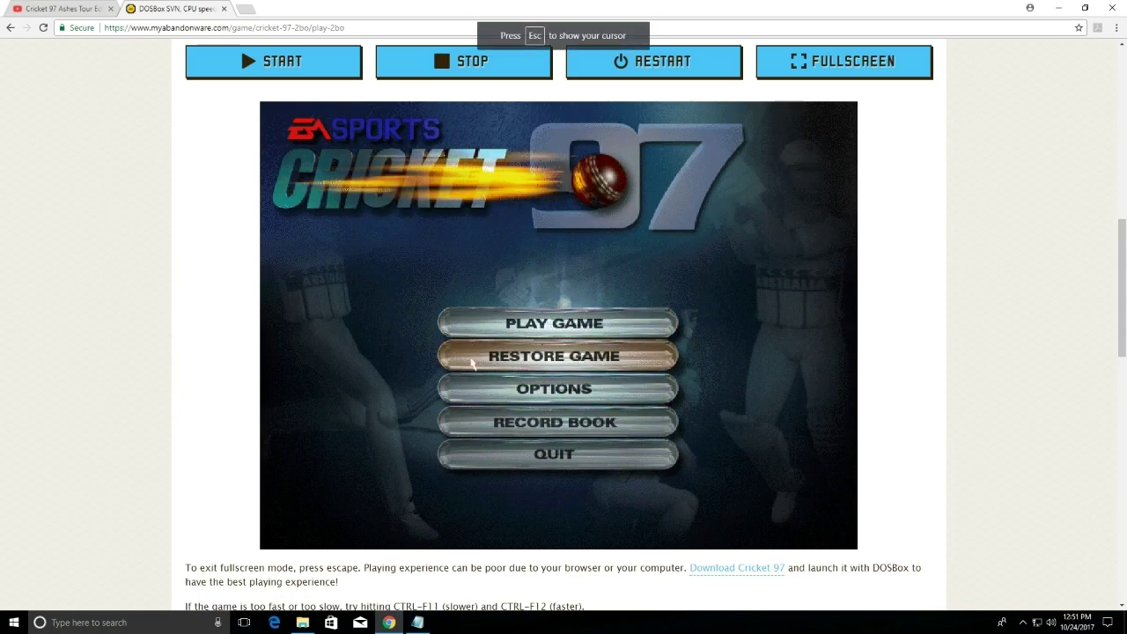
{"action": "mouse_move", "coordinate": [483, 412]}
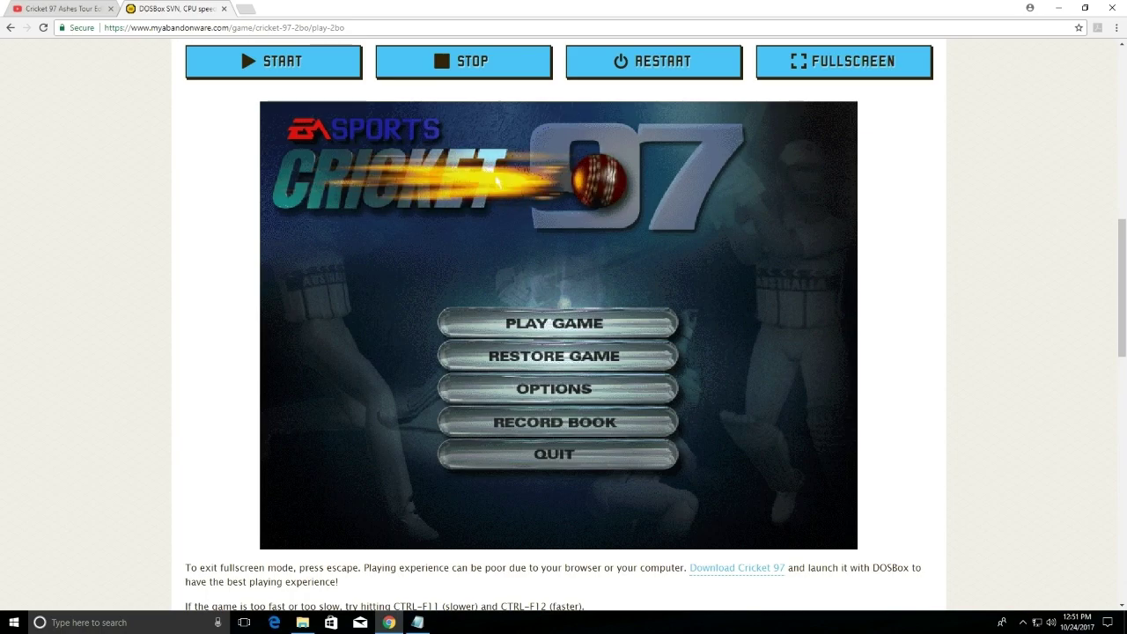
{"action": "mouse_move", "coordinate": [500, 305]}
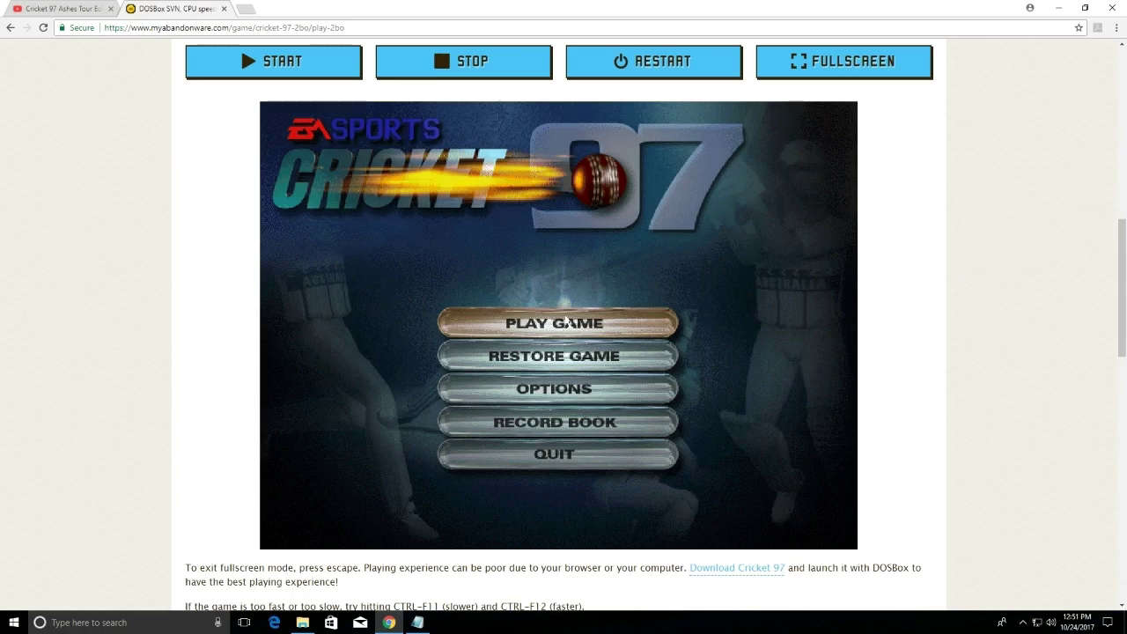
{"action": "left_click", "coordinate": [554, 324]}
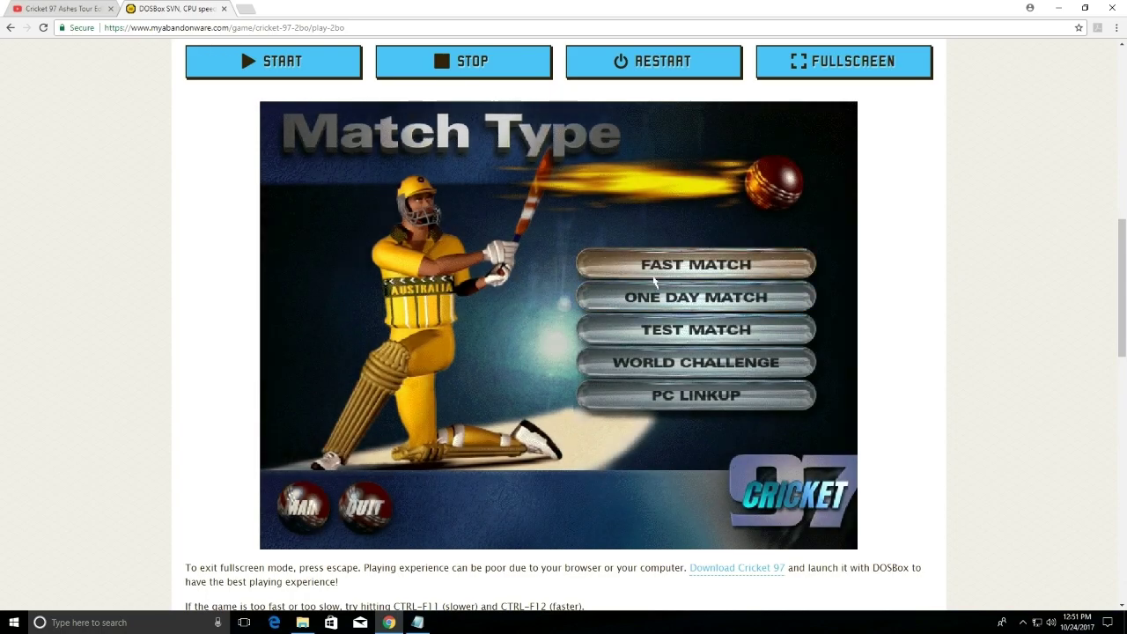
Step: Choose Fast Match with One Player on the match setup screens
{"action": "left_click", "coordinate": [696, 264]}
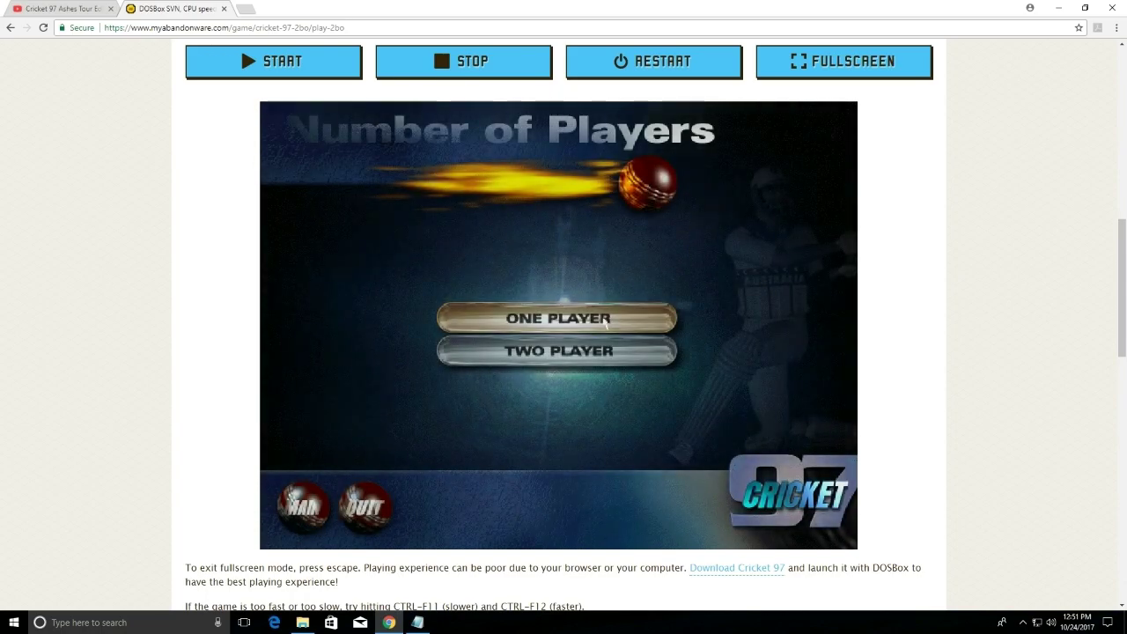
{"action": "left_click", "coordinate": [557, 317]}
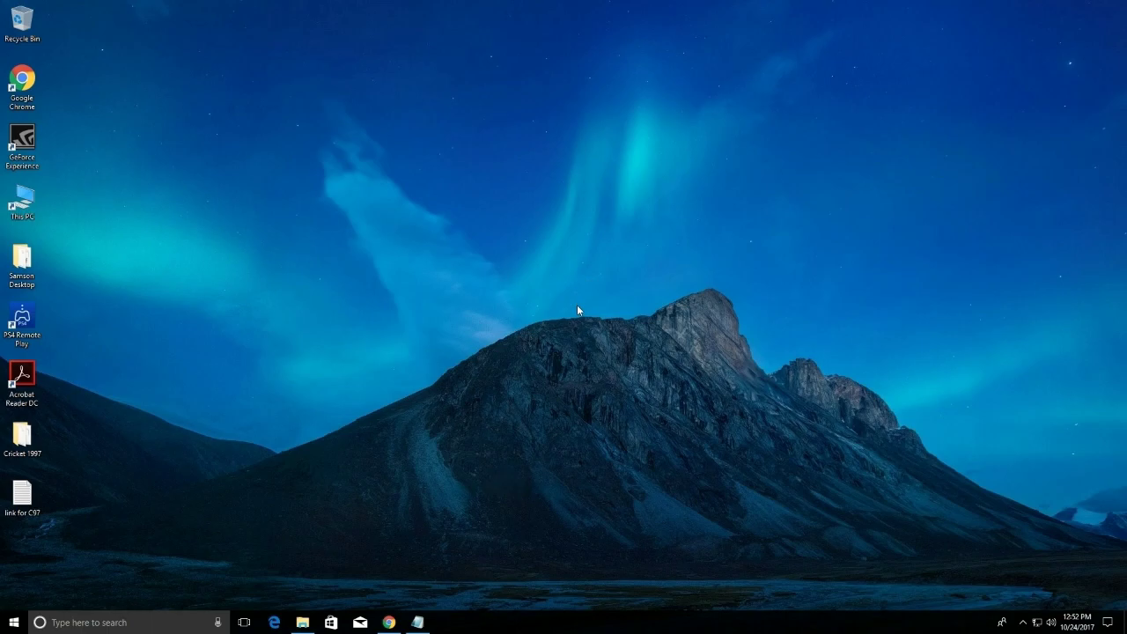
{"action": "mouse_move", "coordinate": [514, 525]}
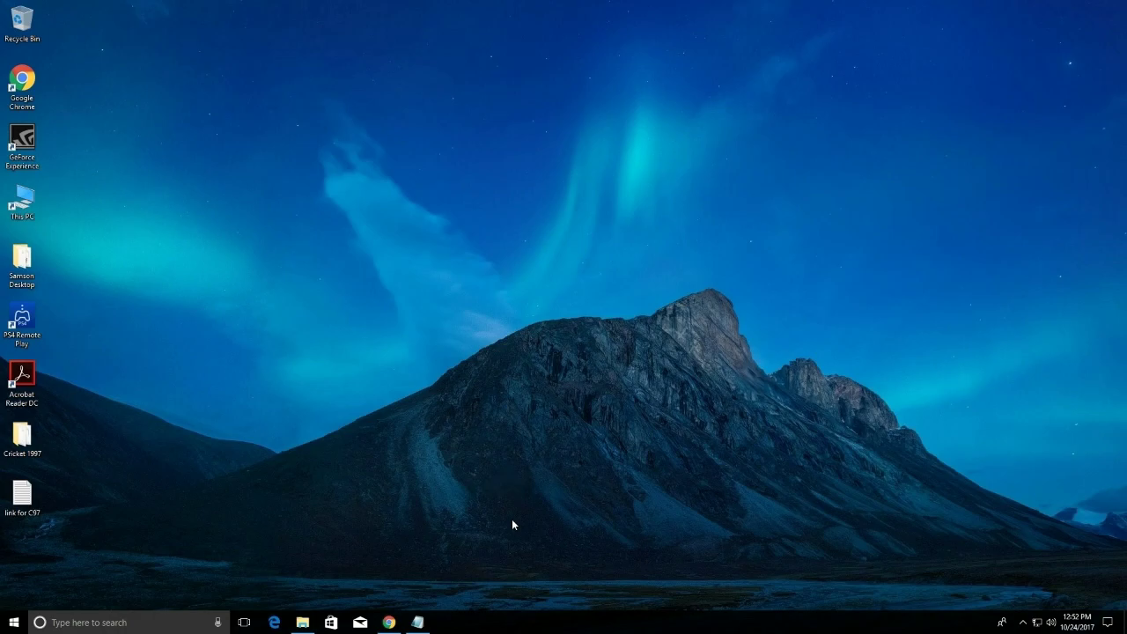